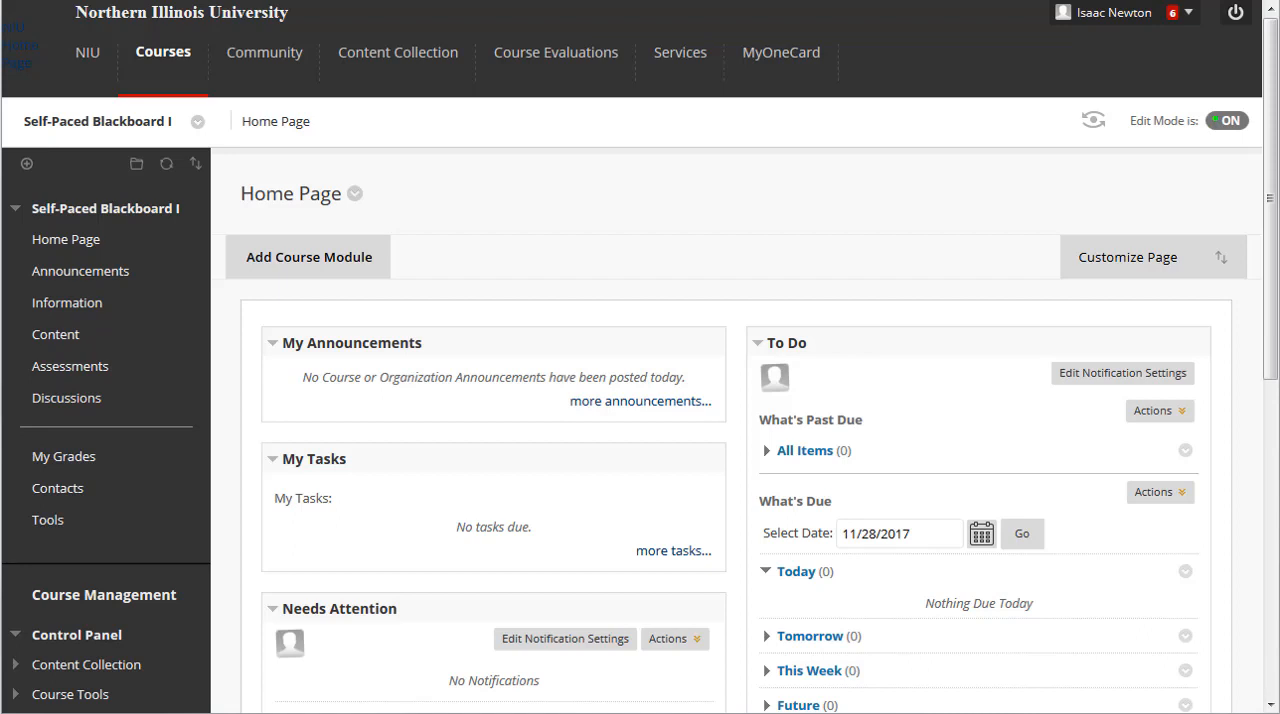
Step: Open the Add Menu Item list and choose Content Area
left_click(66, 239)
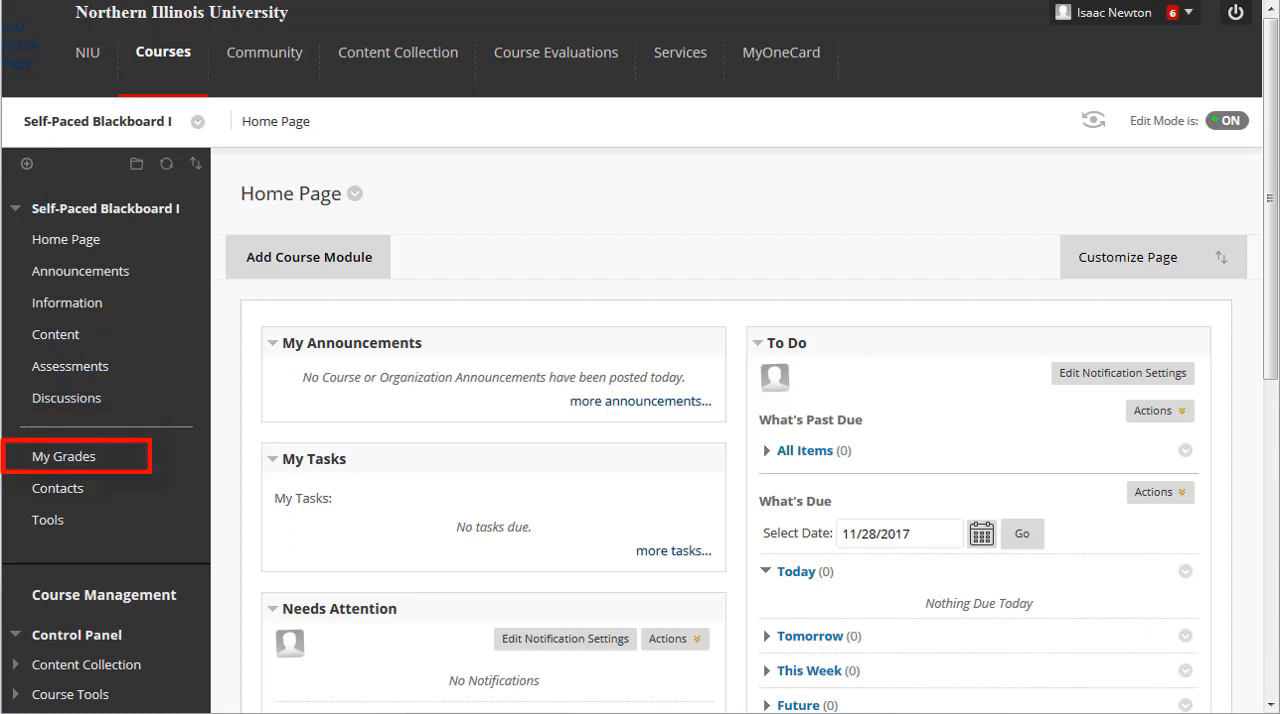
mouse_move(58, 488)
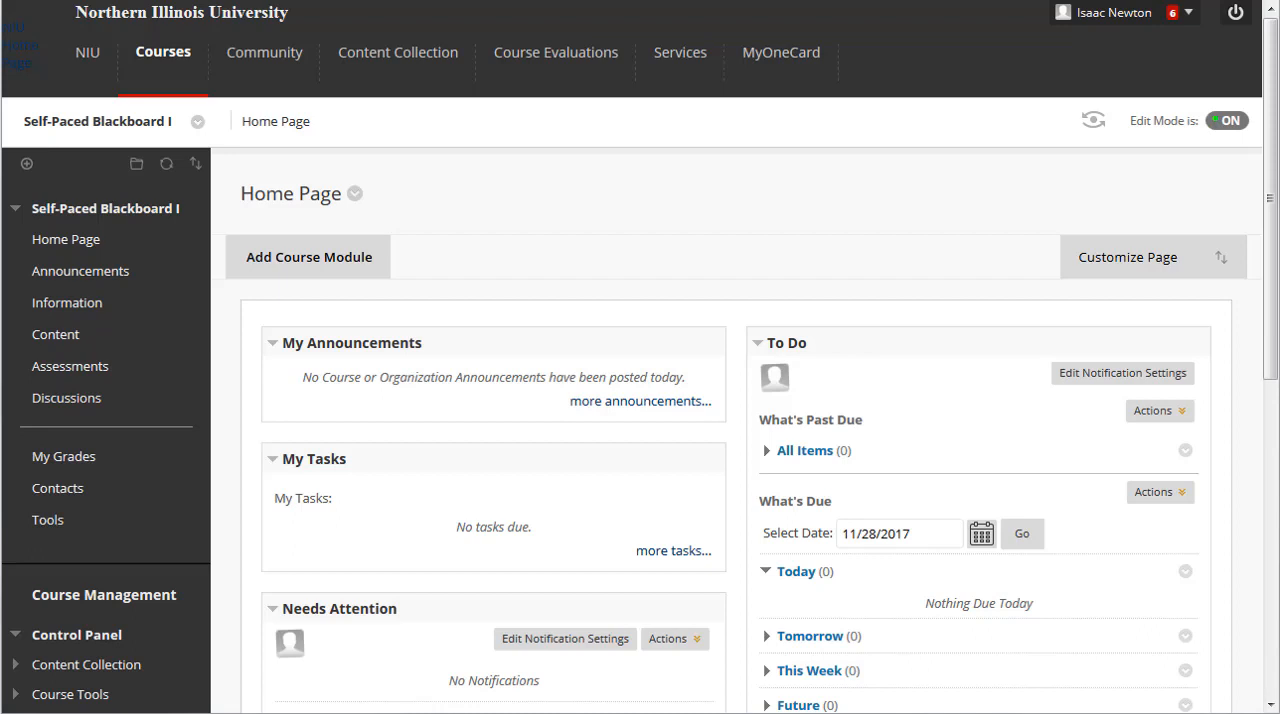
mouse_move(47, 519)
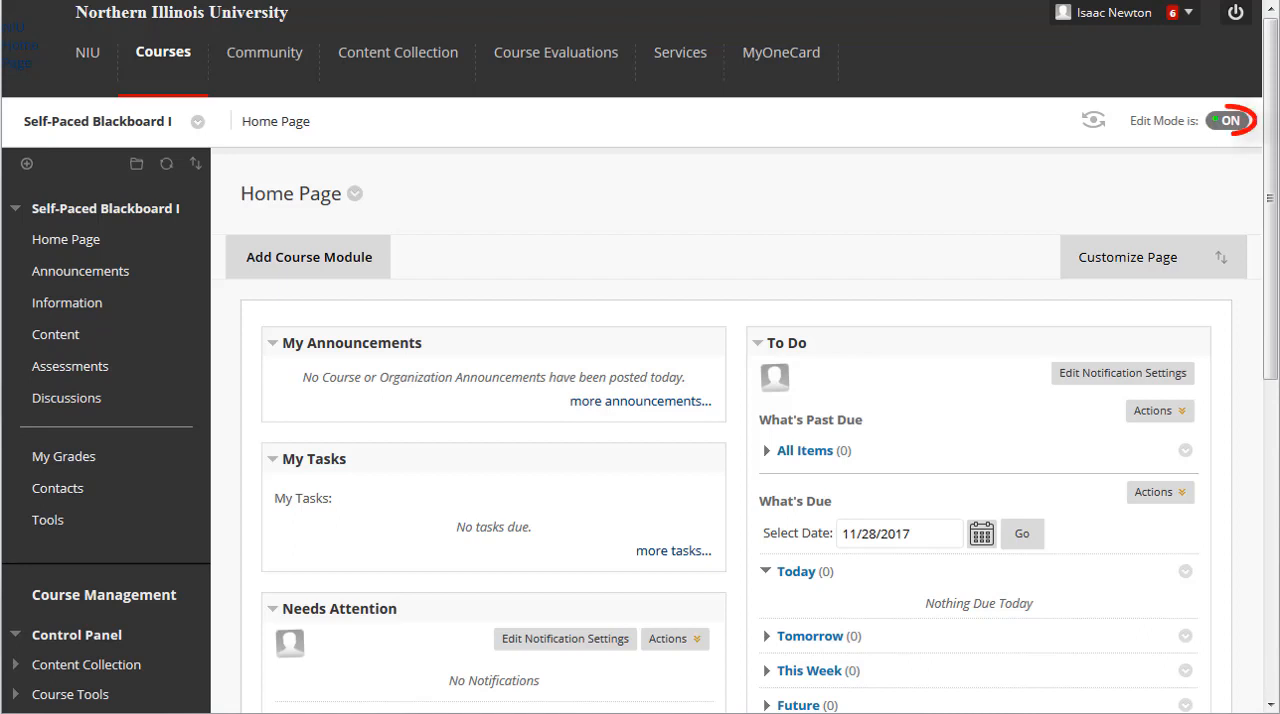
left_click(1228, 120)
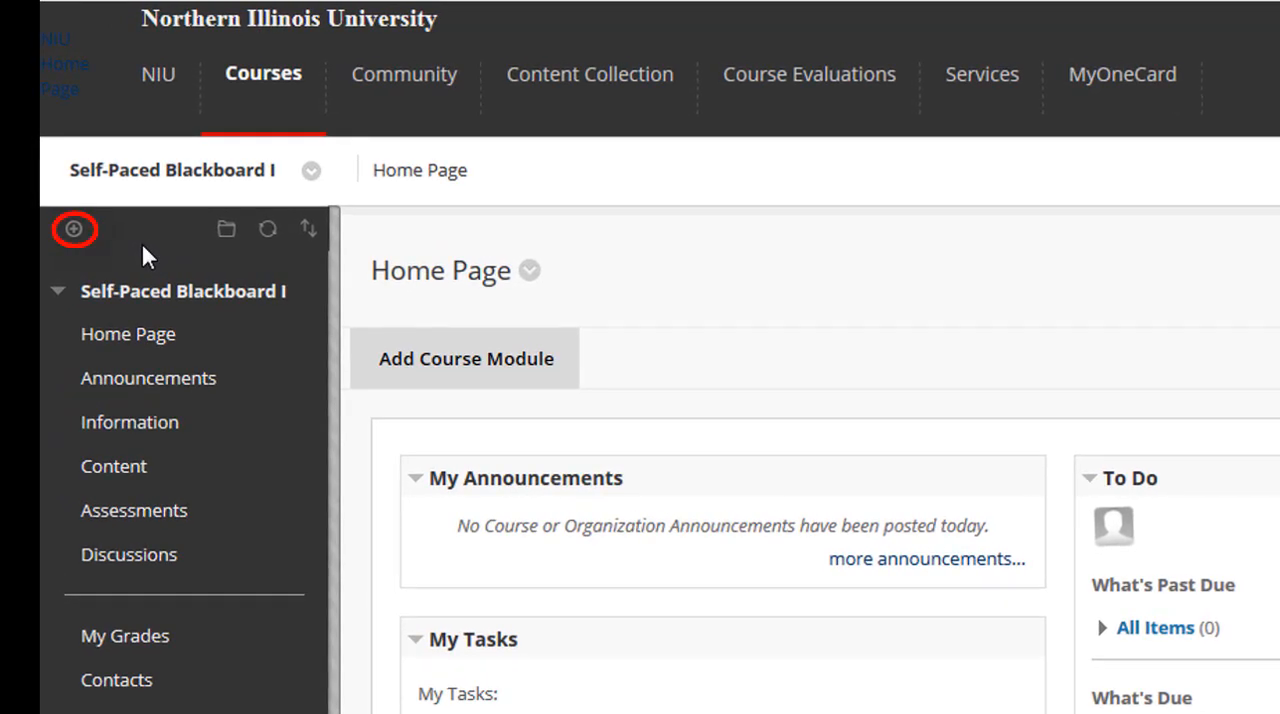
left_click(74, 229)
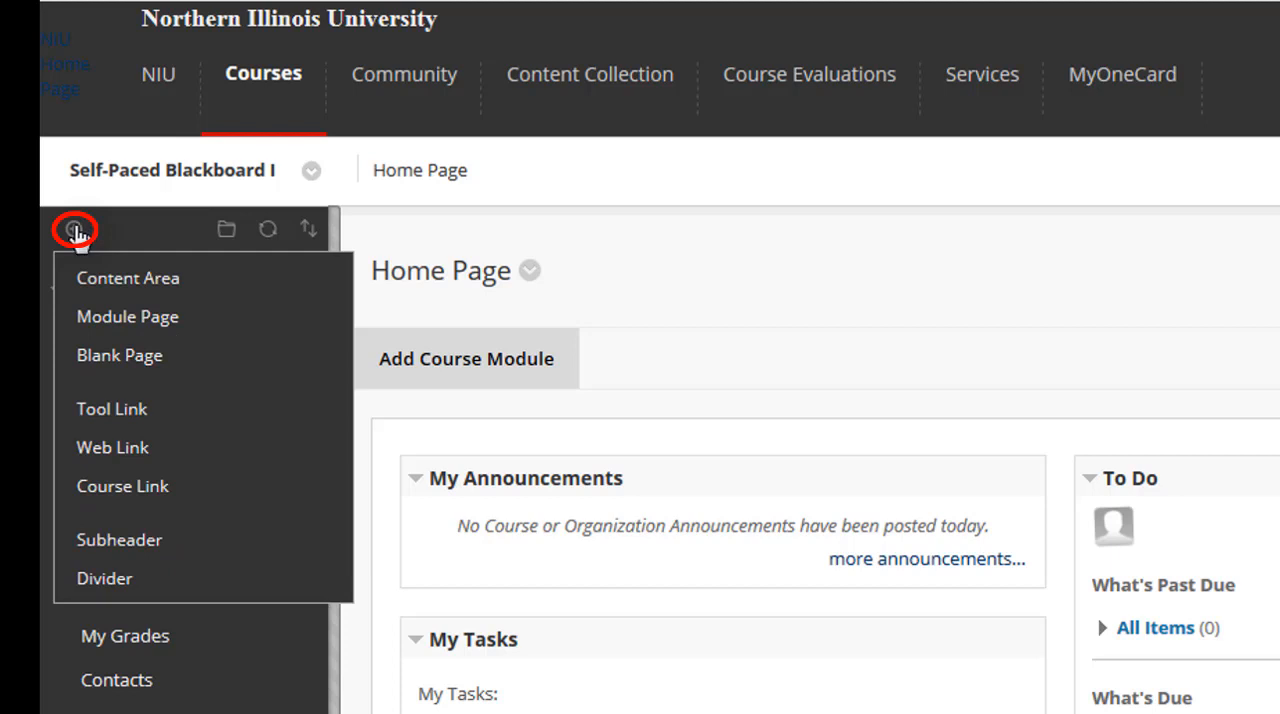
mouse_move(75, 230)
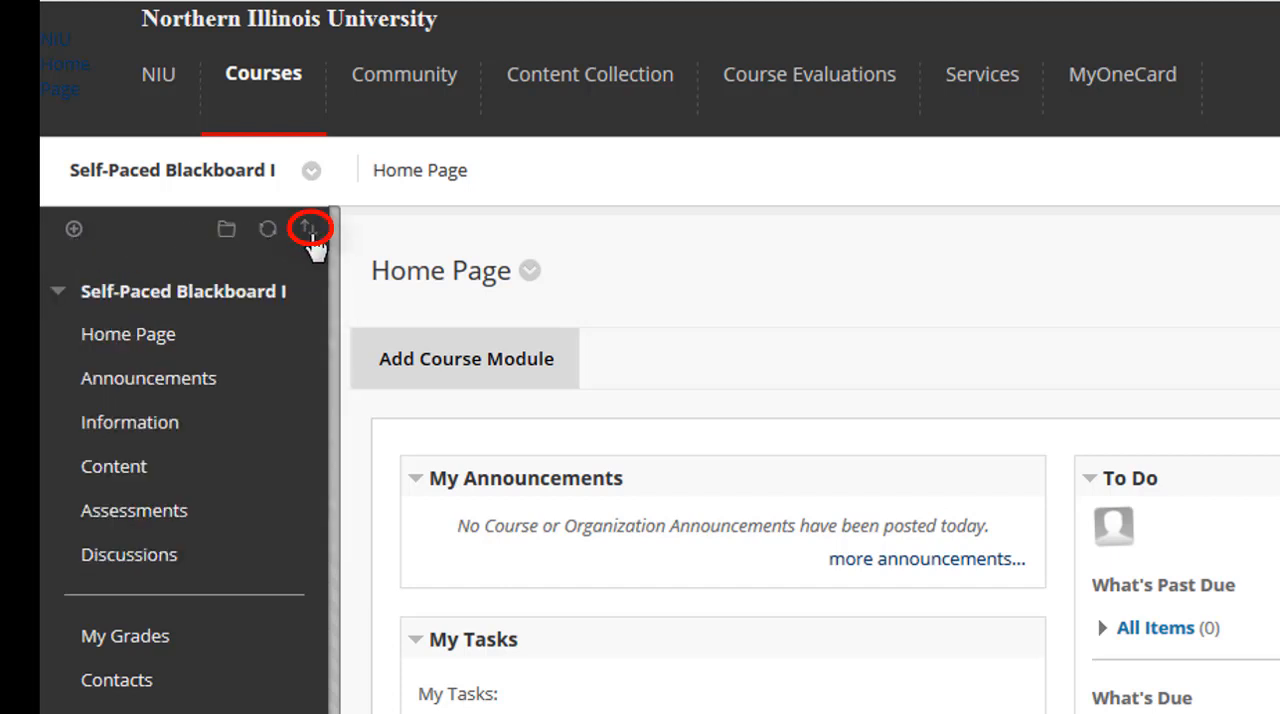
mouse_move(306, 228)
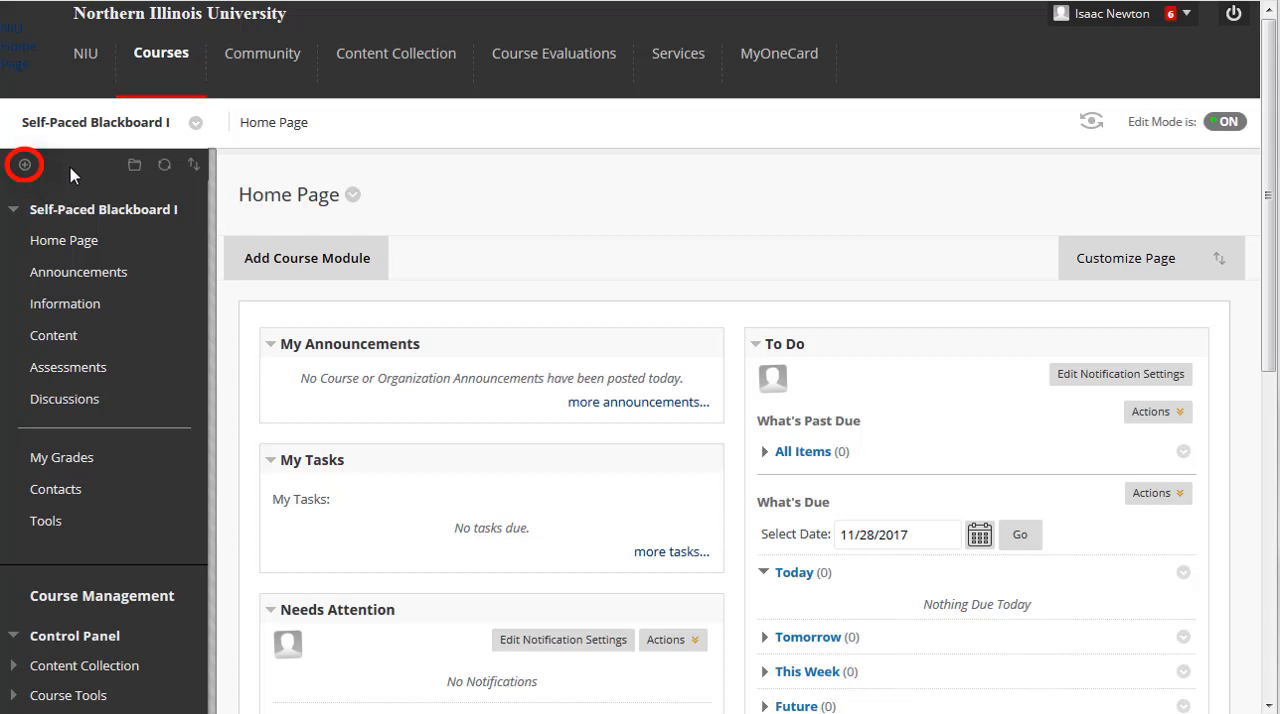
left_click(24, 164)
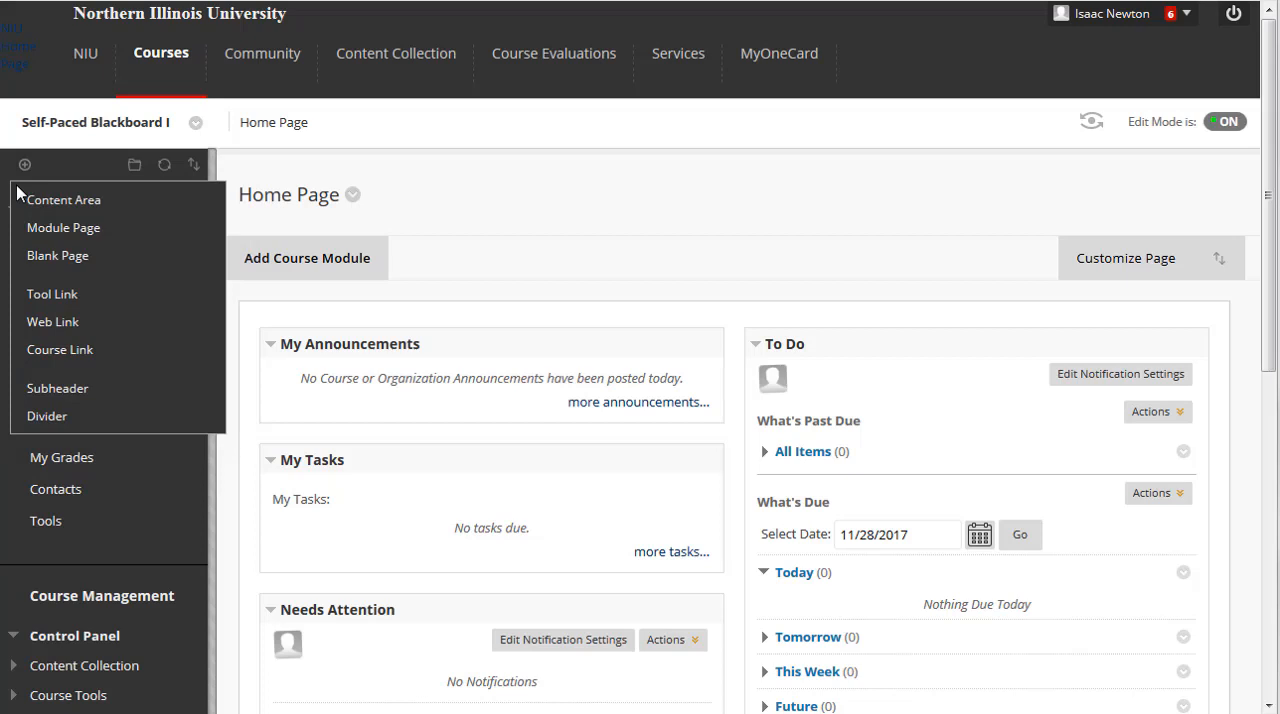
mouse_move(63, 199)
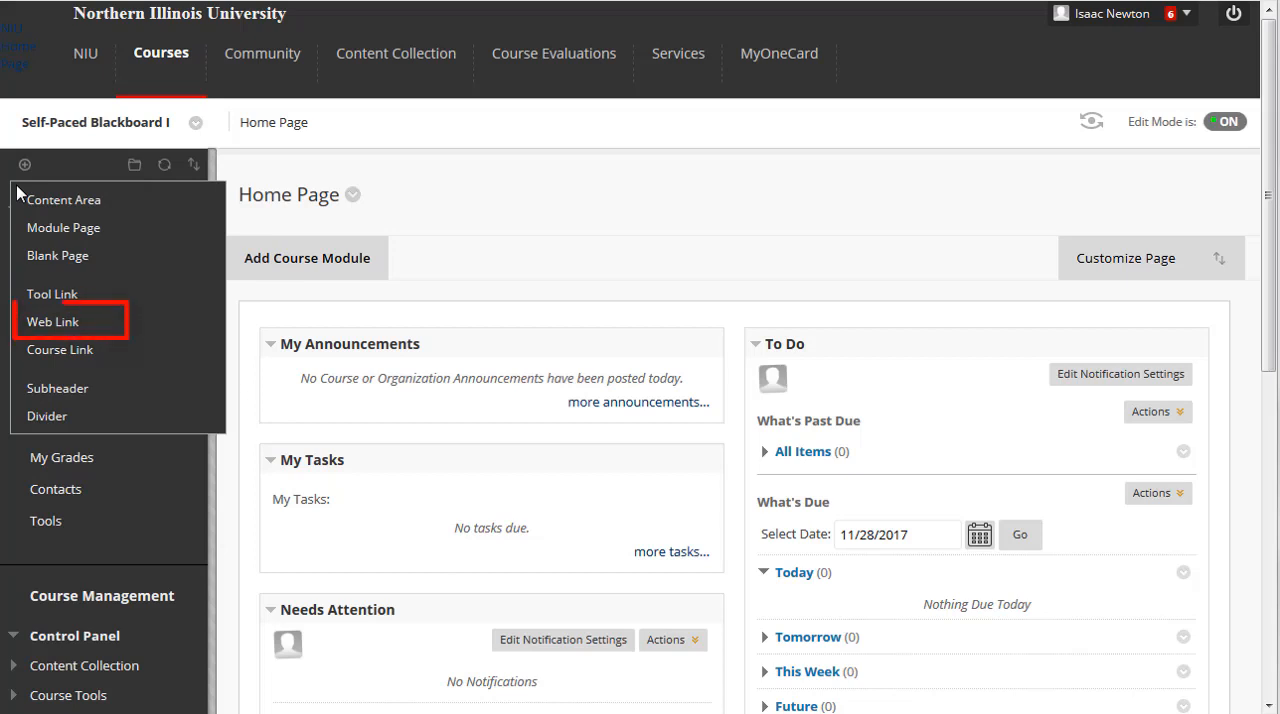
mouse_move(60, 349)
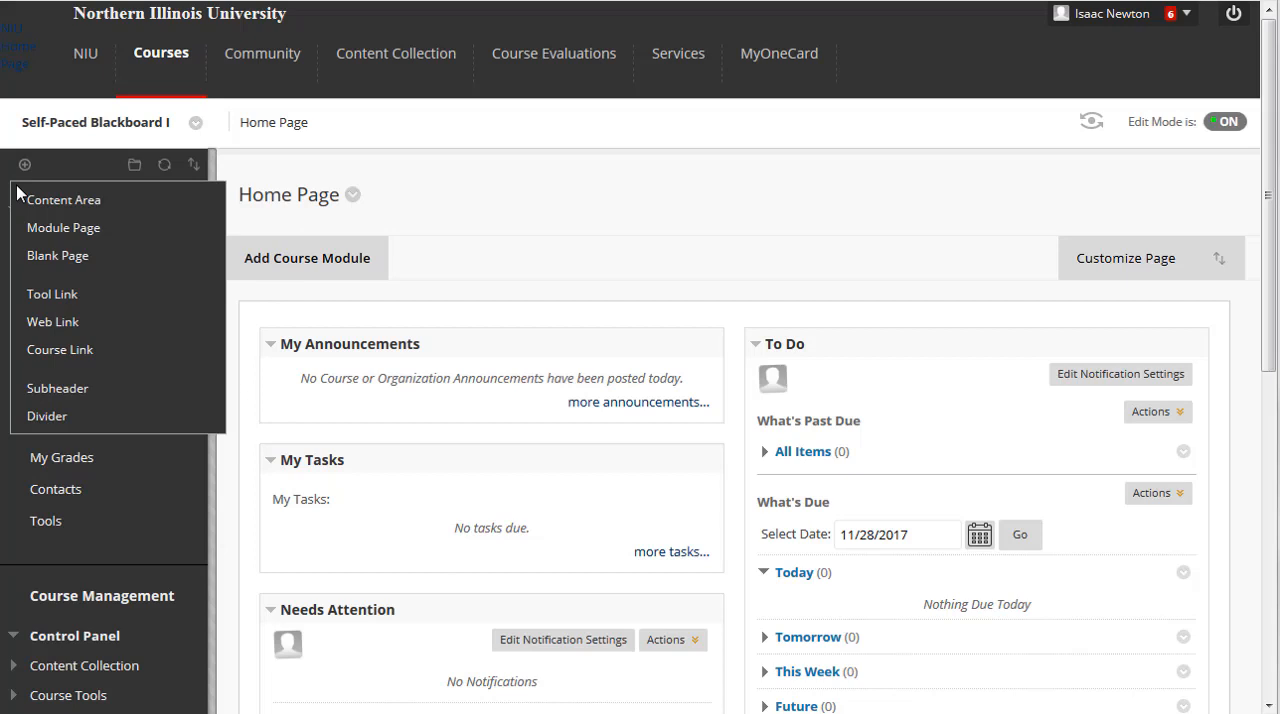
mouse_move(64, 199)
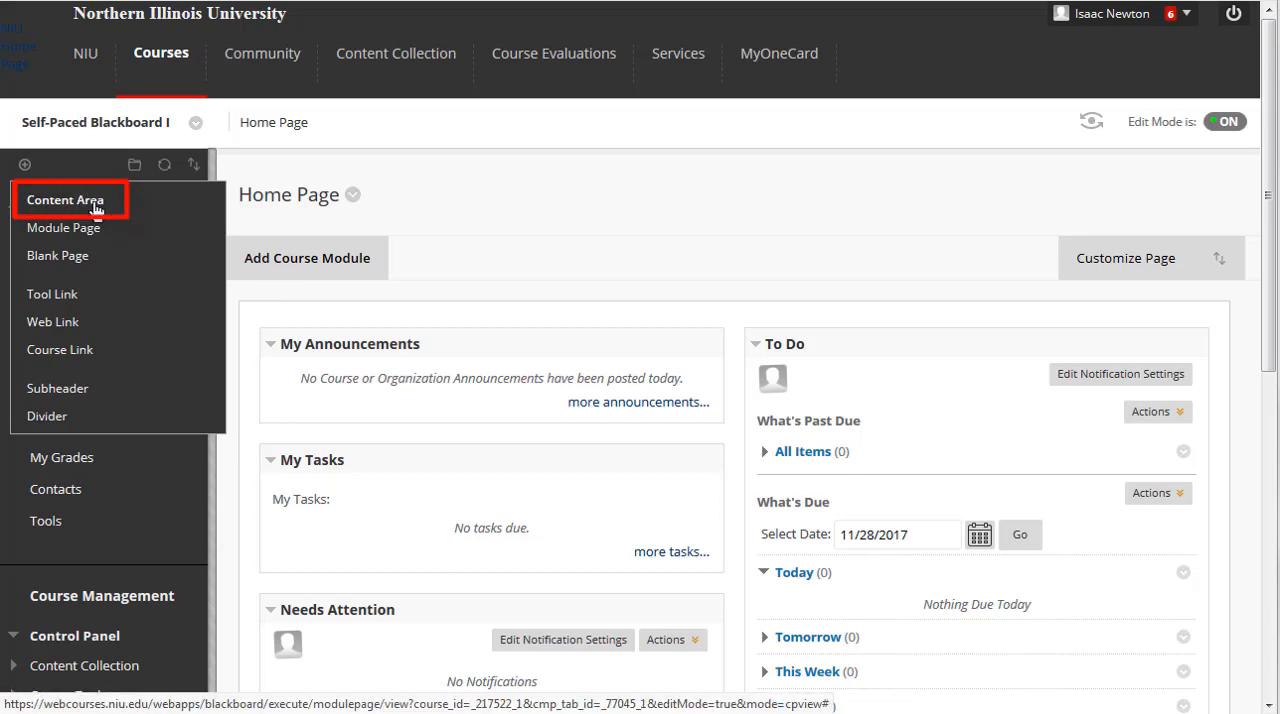
left_click(65, 200)
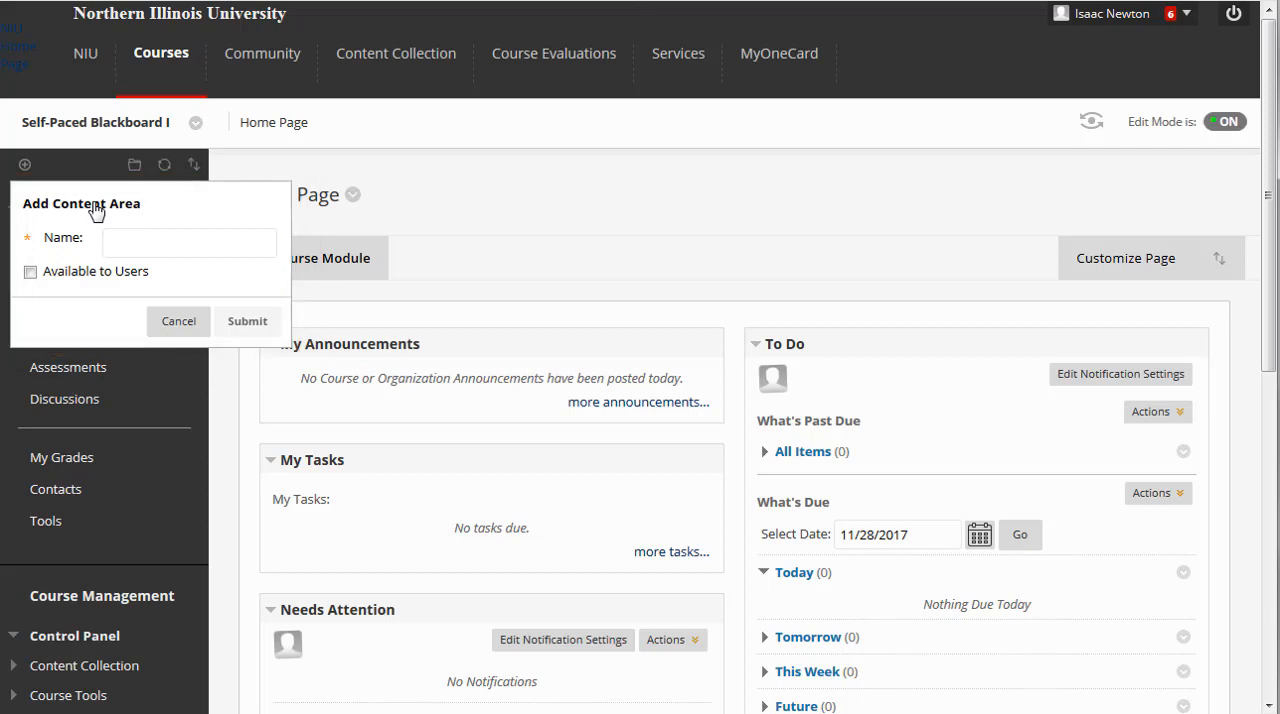
Step: Create a content area named 'Welcome - Start Here', left unavailable to users
left_click(188, 242)
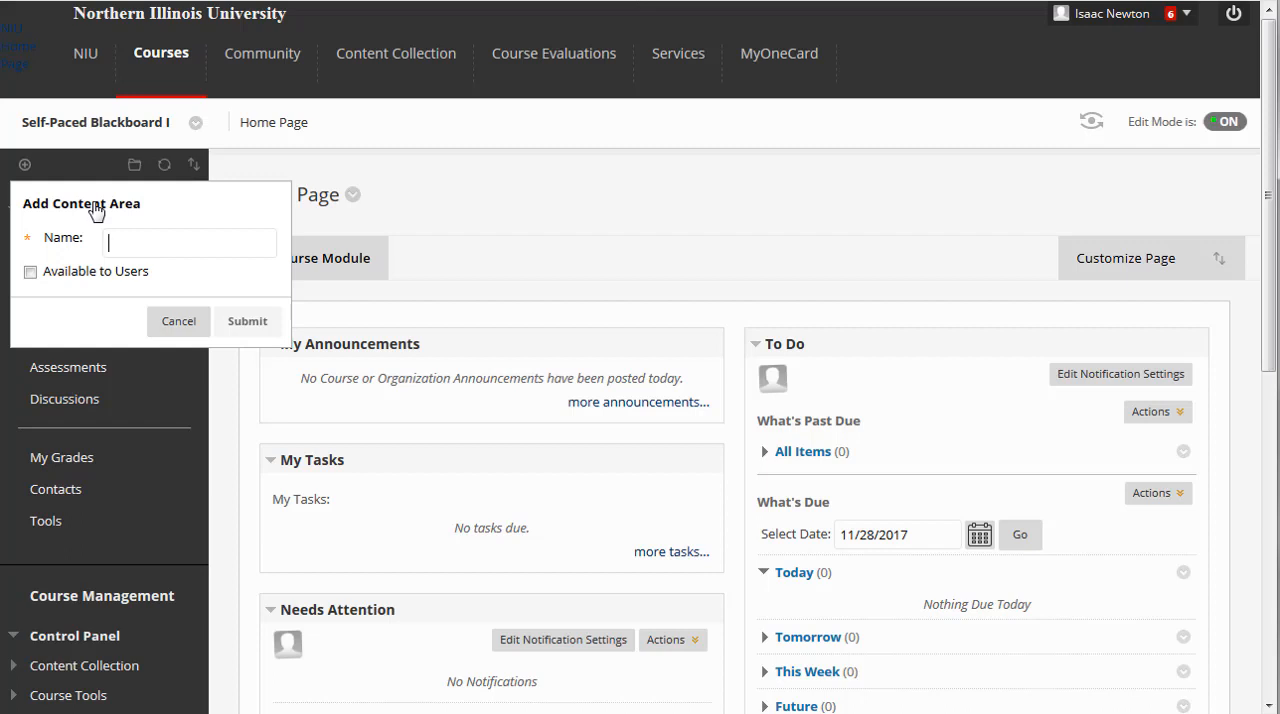
left_click(189, 242)
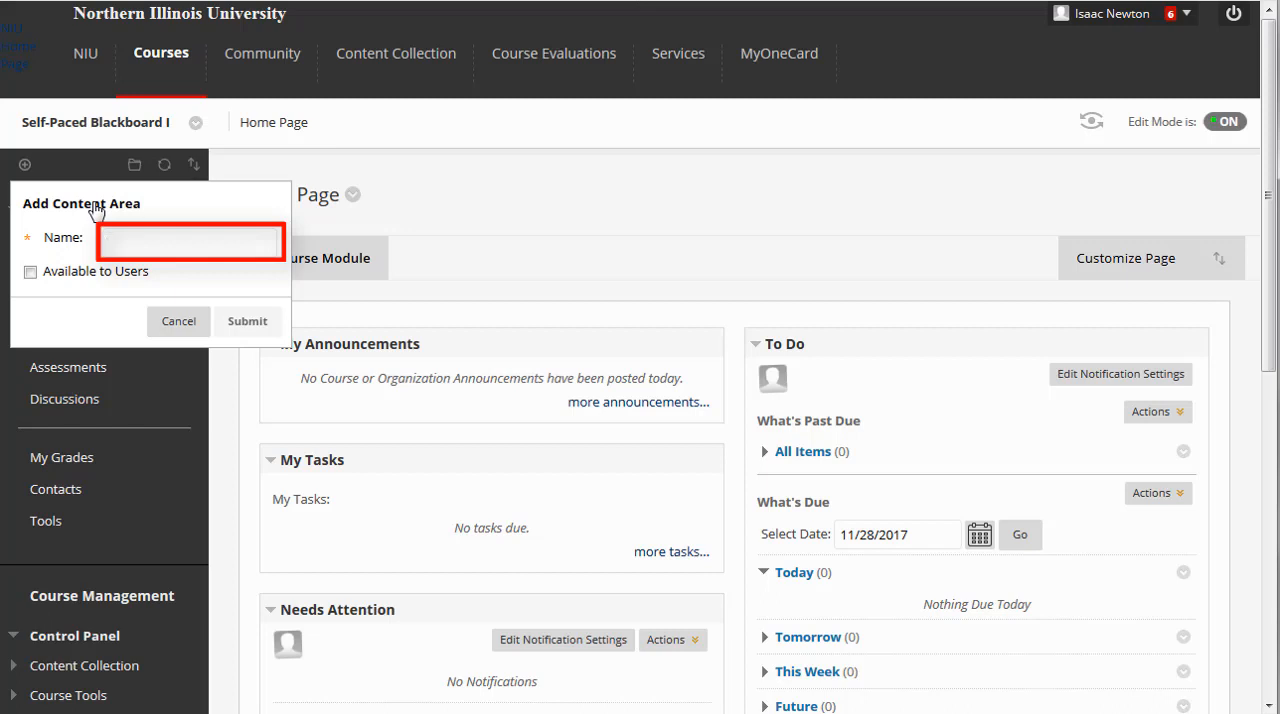
type("Welcome - Start Here")
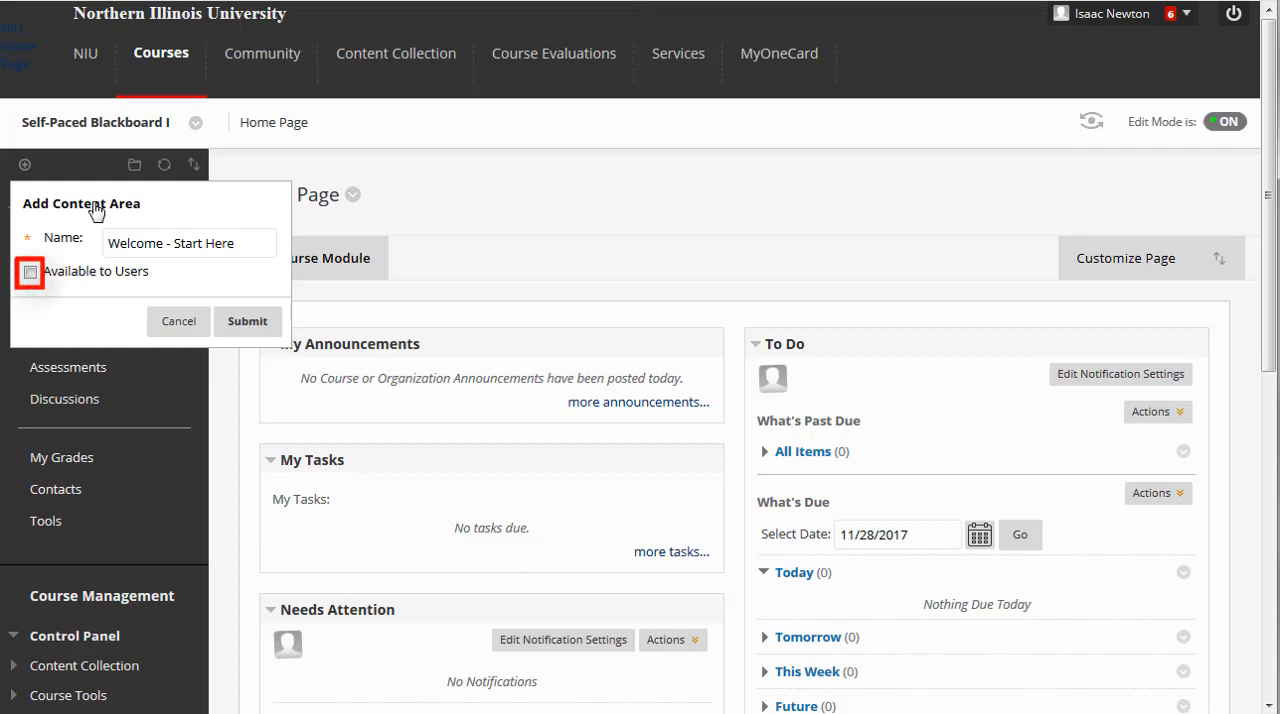
left_click(188, 242)
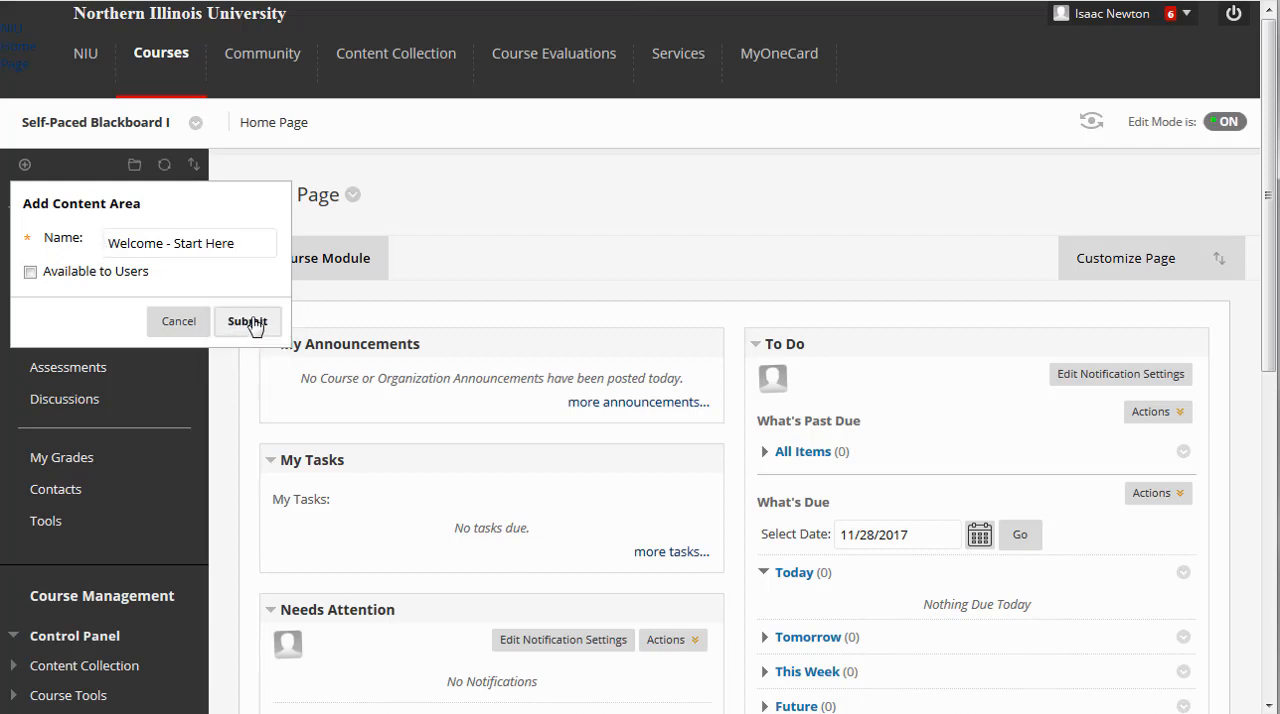
left_click(247, 321)
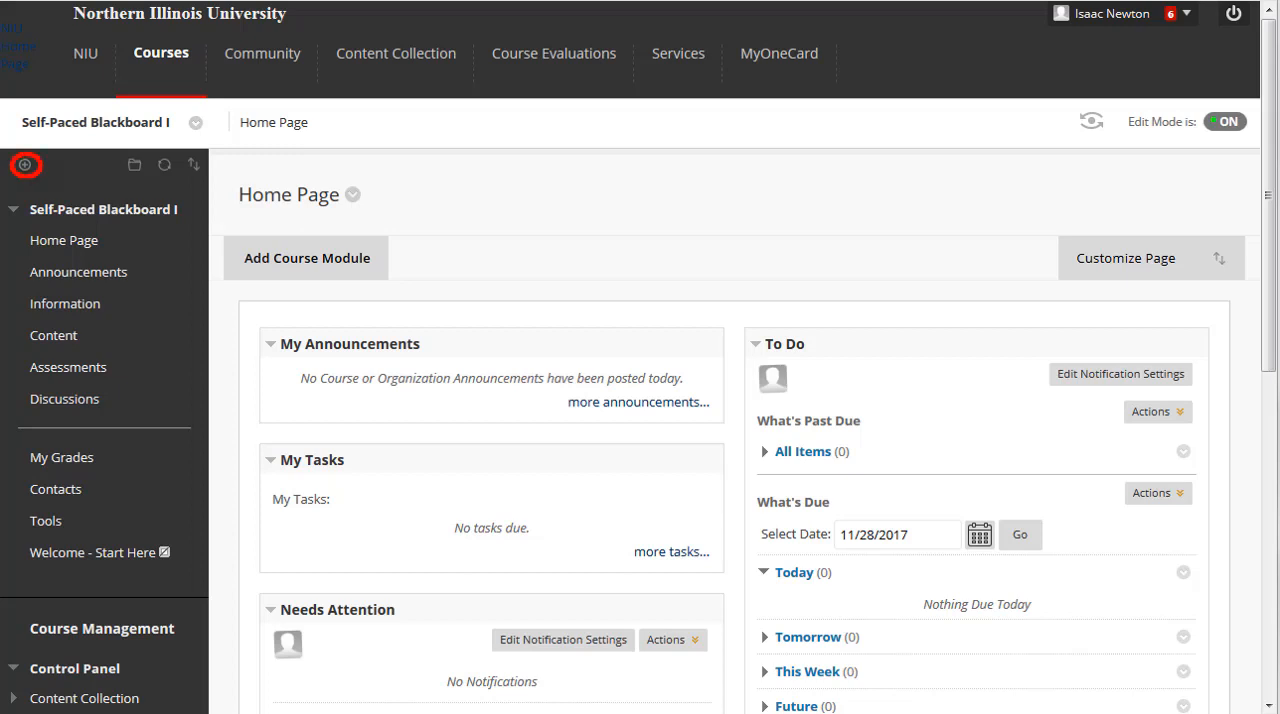
Step: Open the Add Menu Item list again
left_click(25, 164)
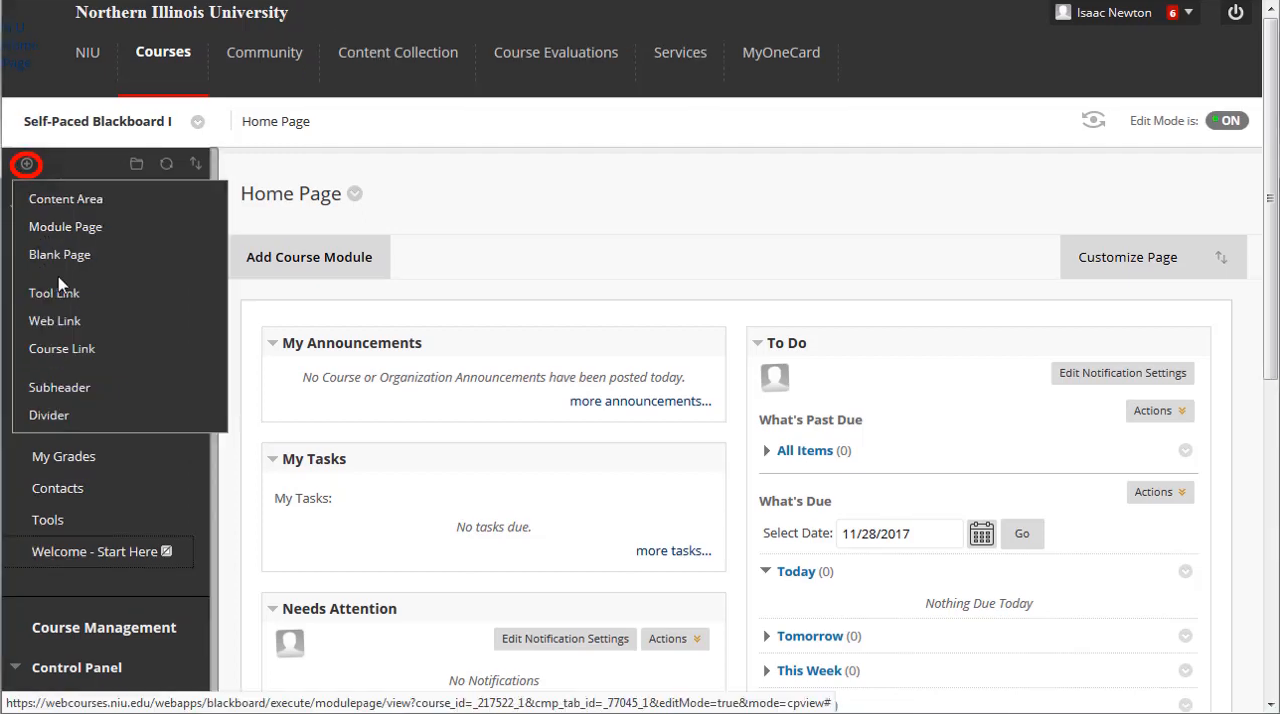
Step: Add a 'Course Calendar' tool link of type Calendar, available to users
left_click(54, 292)
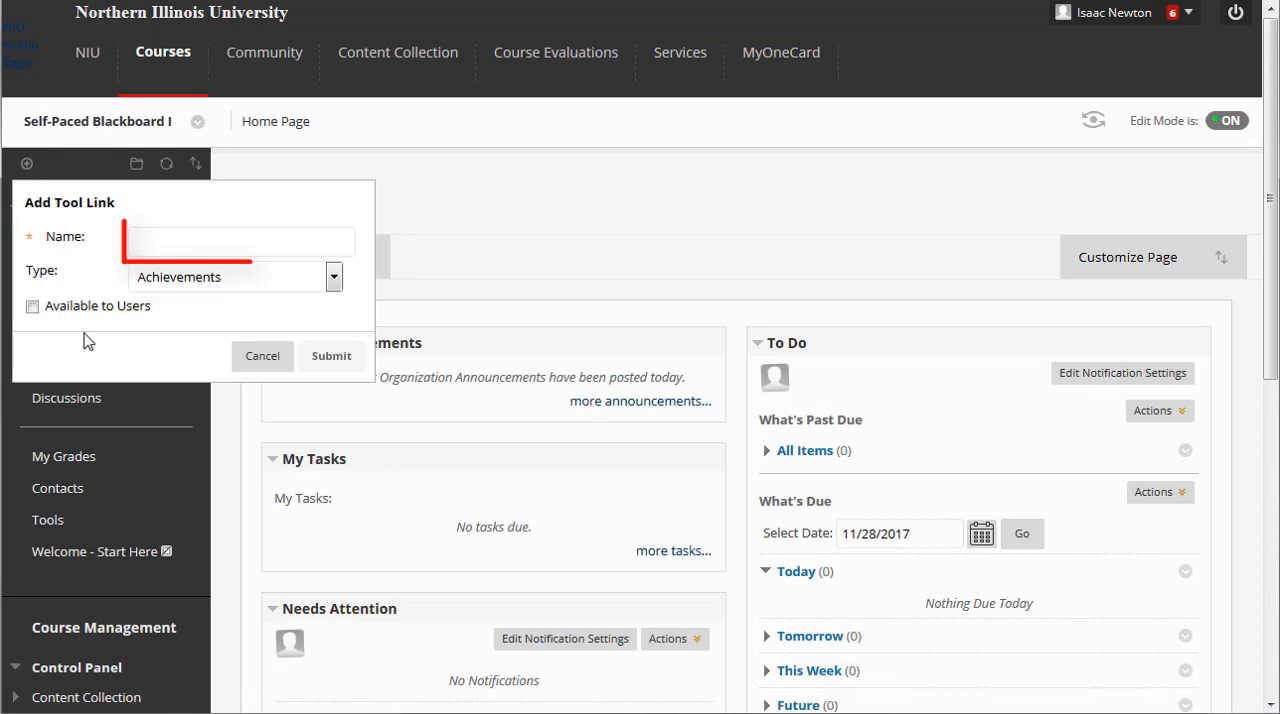
type("Course Calendar")
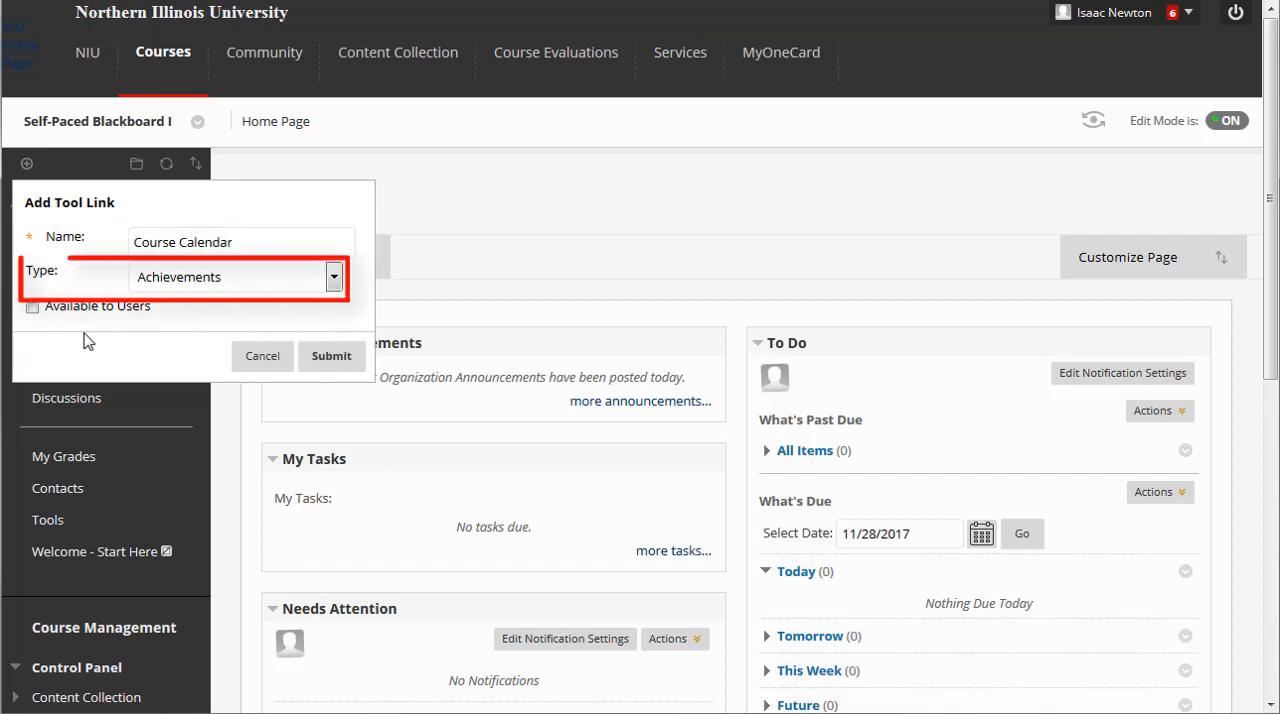
left_click(334, 277)
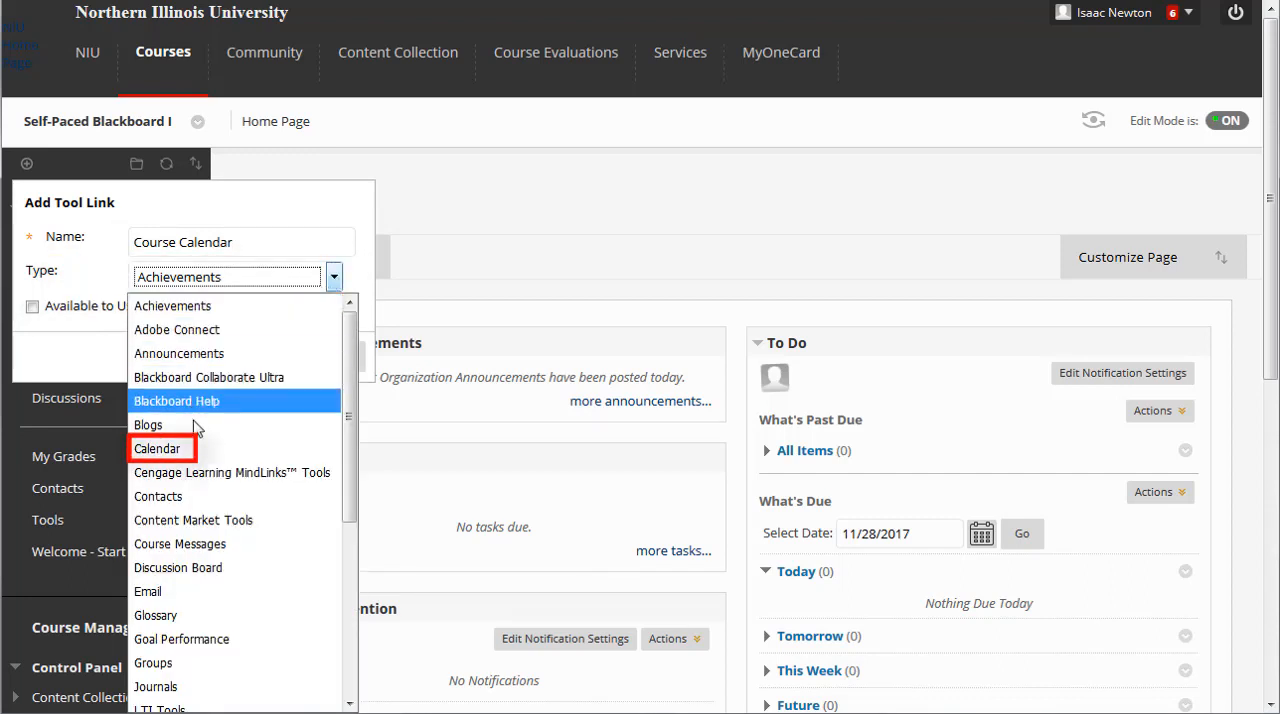
mouse_move(157, 448)
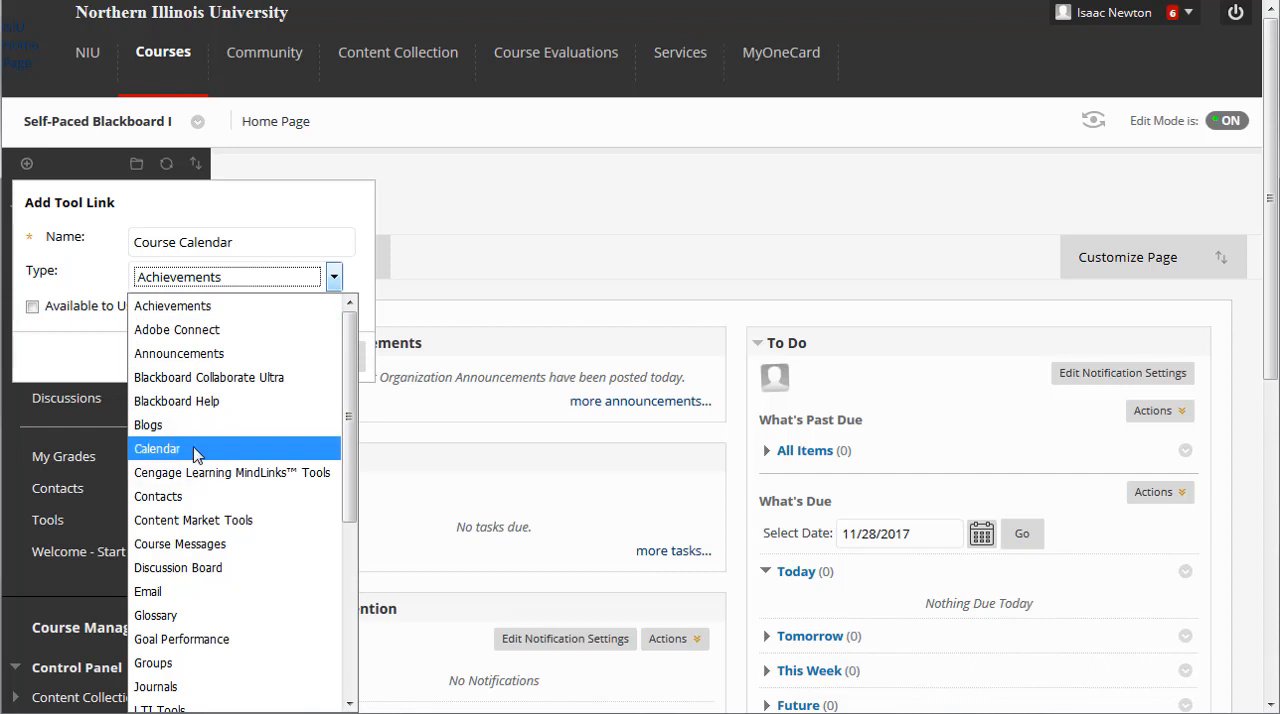
left_click(157, 448)
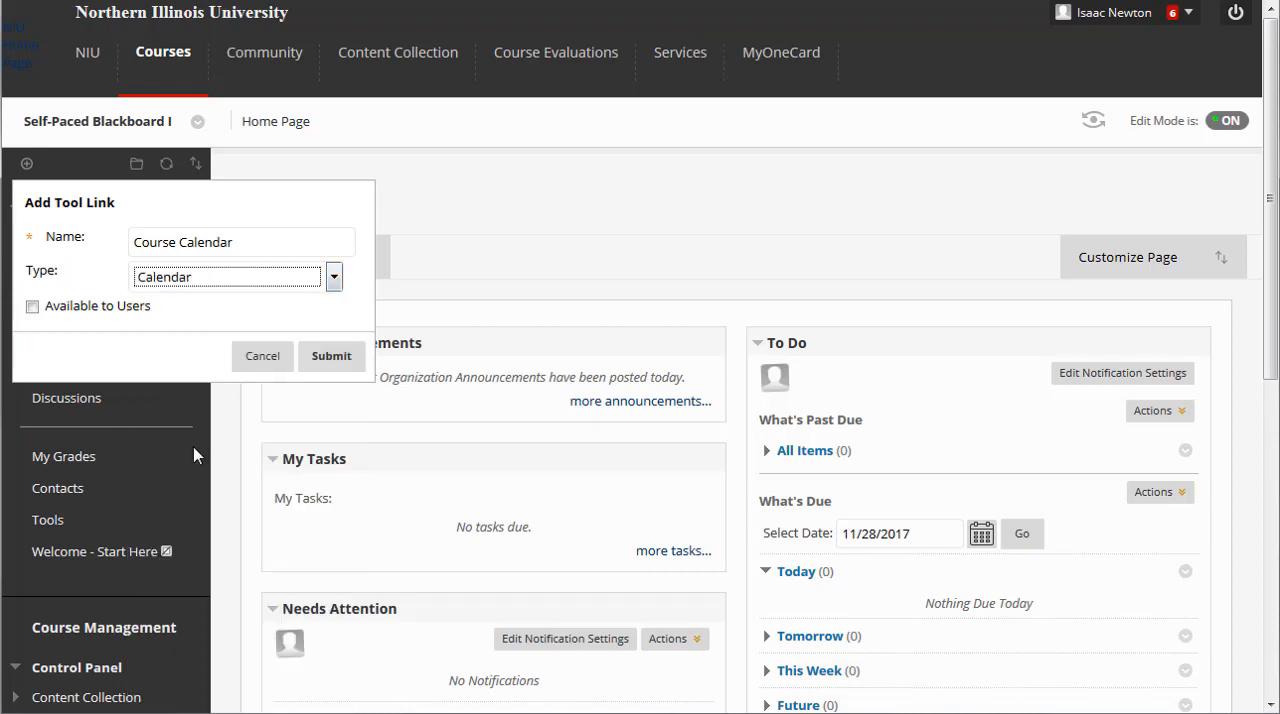
mouse_move(118, 498)
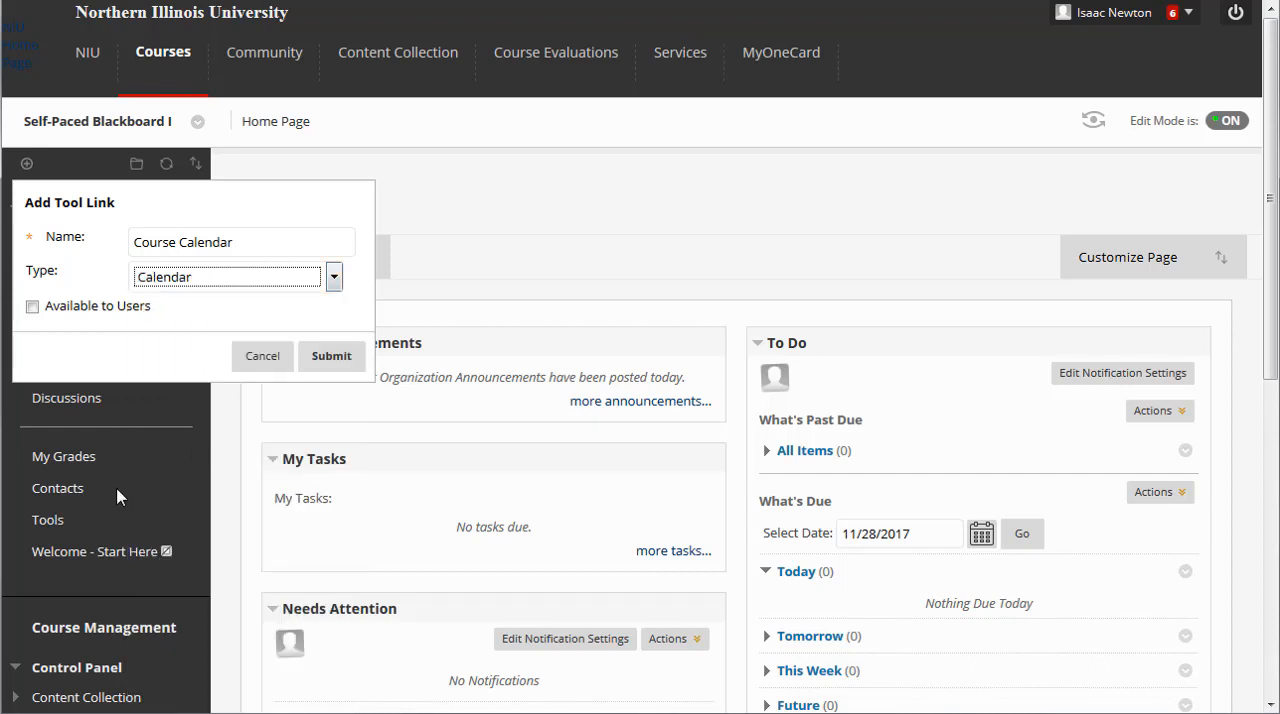
left_click(31, 306)
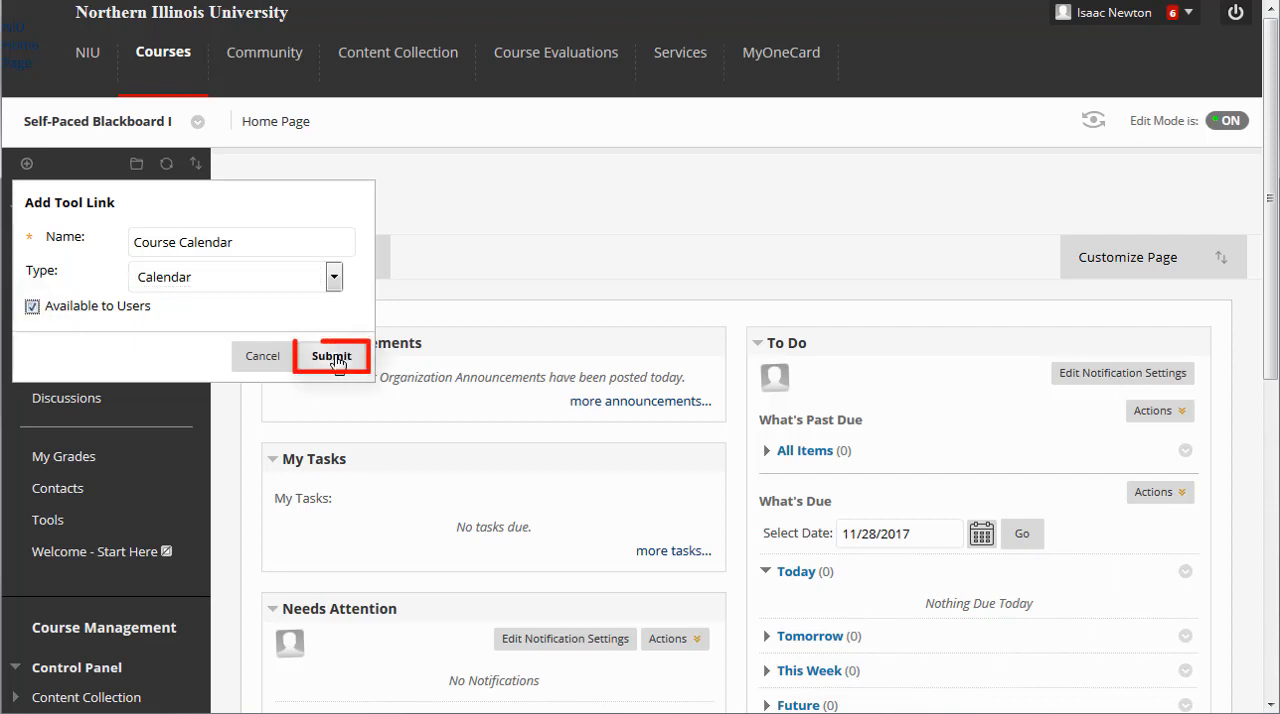
left_click(332, 356)
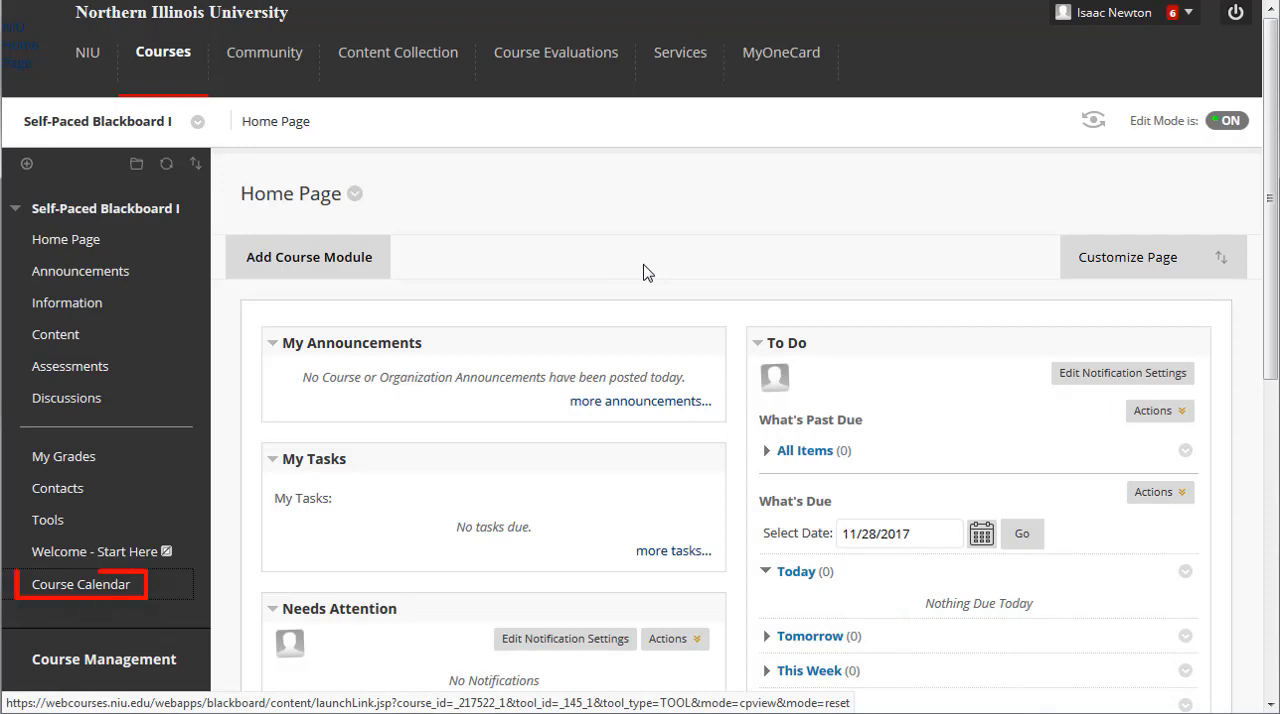
mouse_move(81, 584)
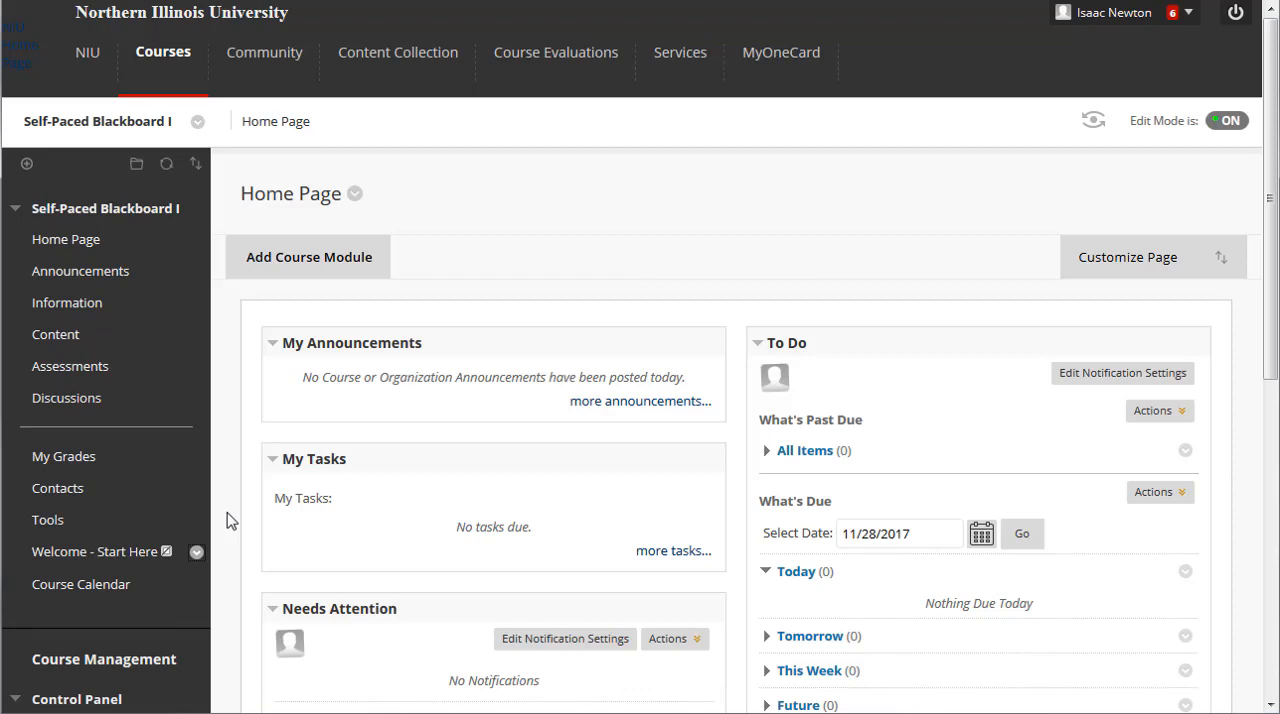
mouse_move(95, 551)
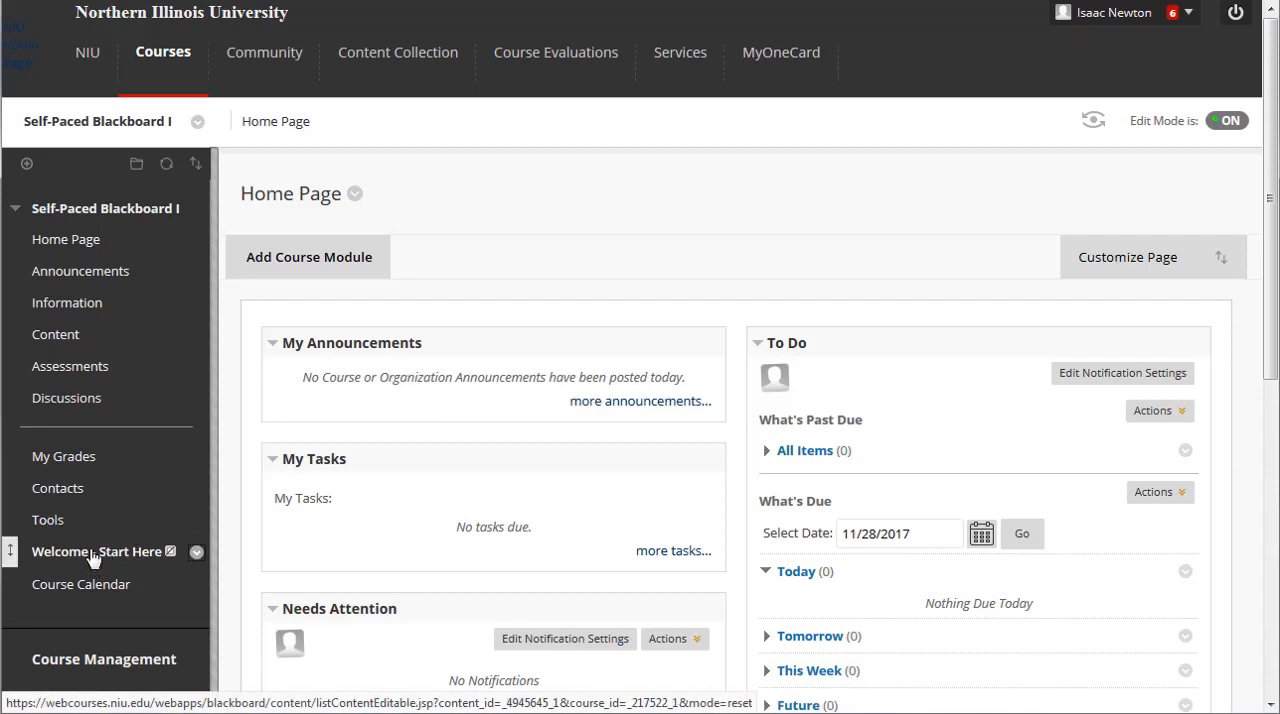
mouse_move(97, 551)
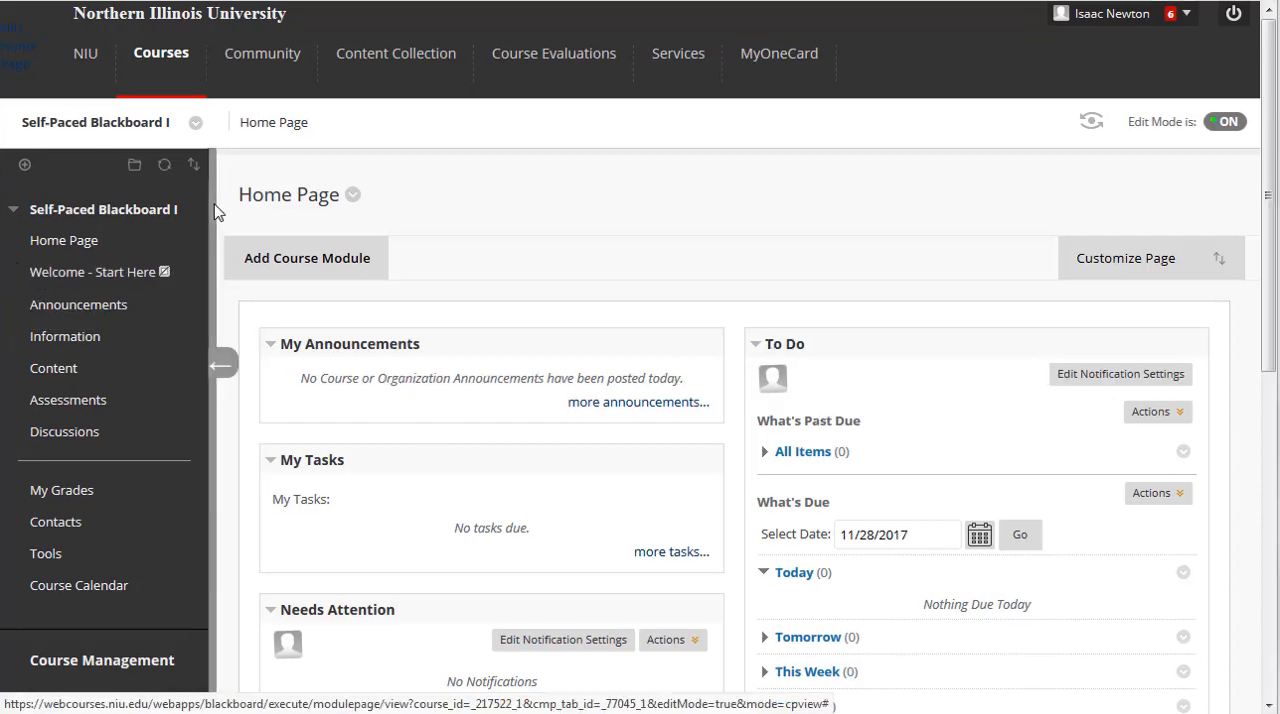
mouse_move(221, 364)
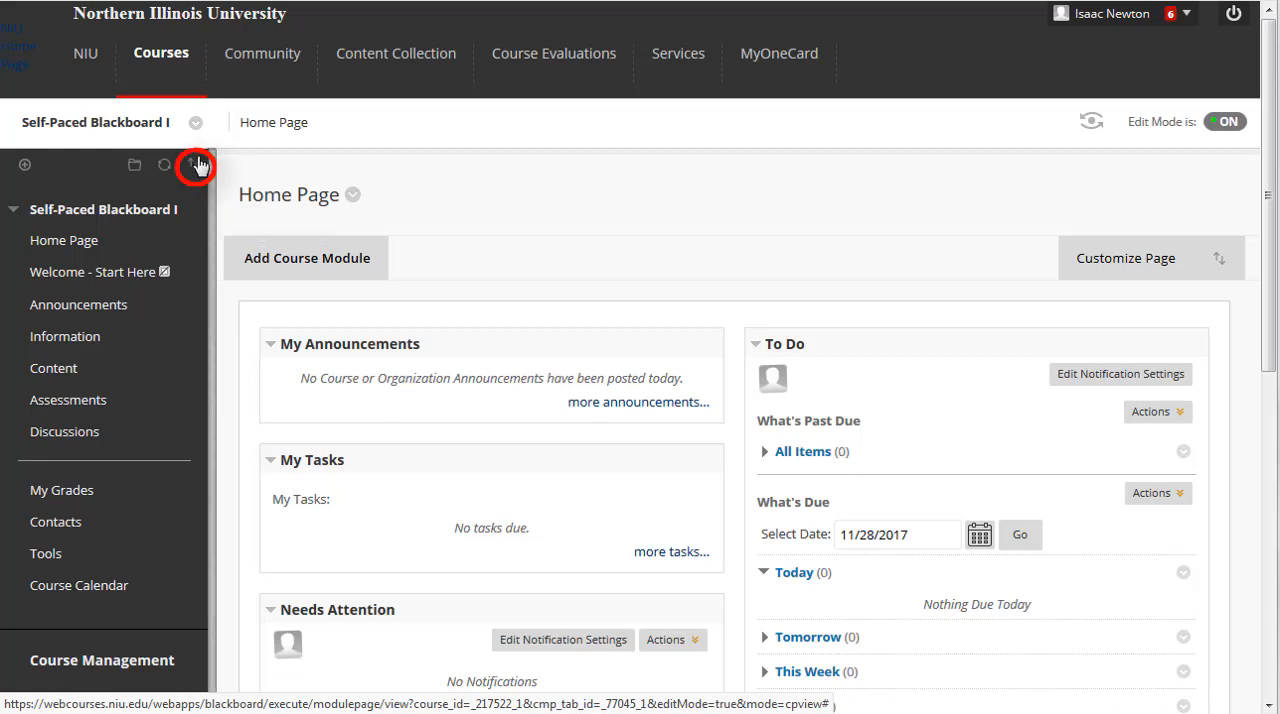
Step: Move Course Calendar above Contacts in the menu order and save
left_click(197, 165)
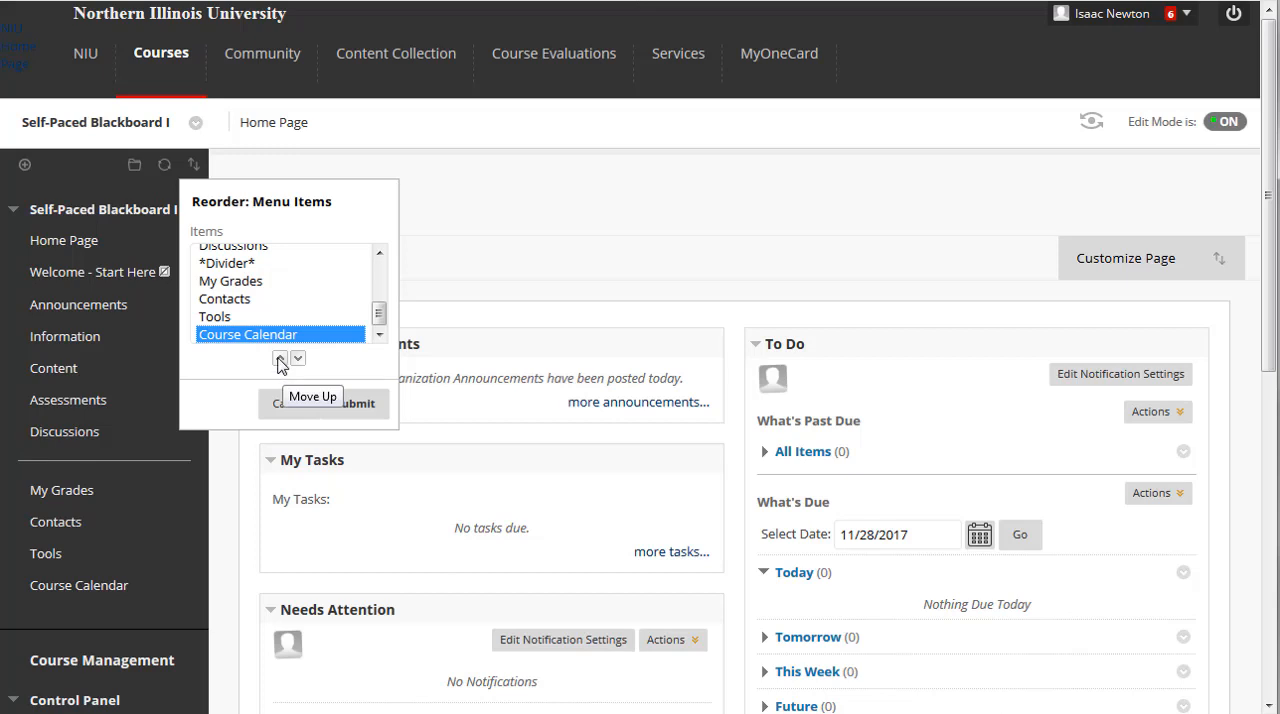
left_click(280, 357)
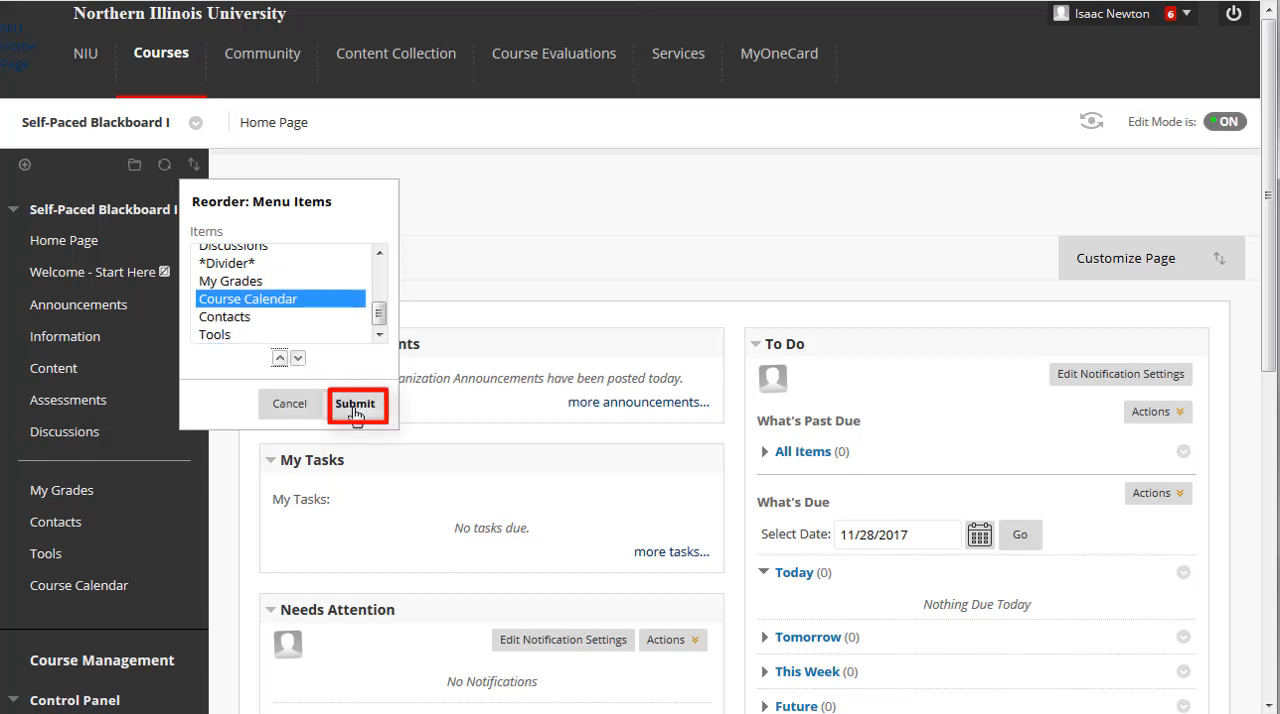
left_click(356, 403)
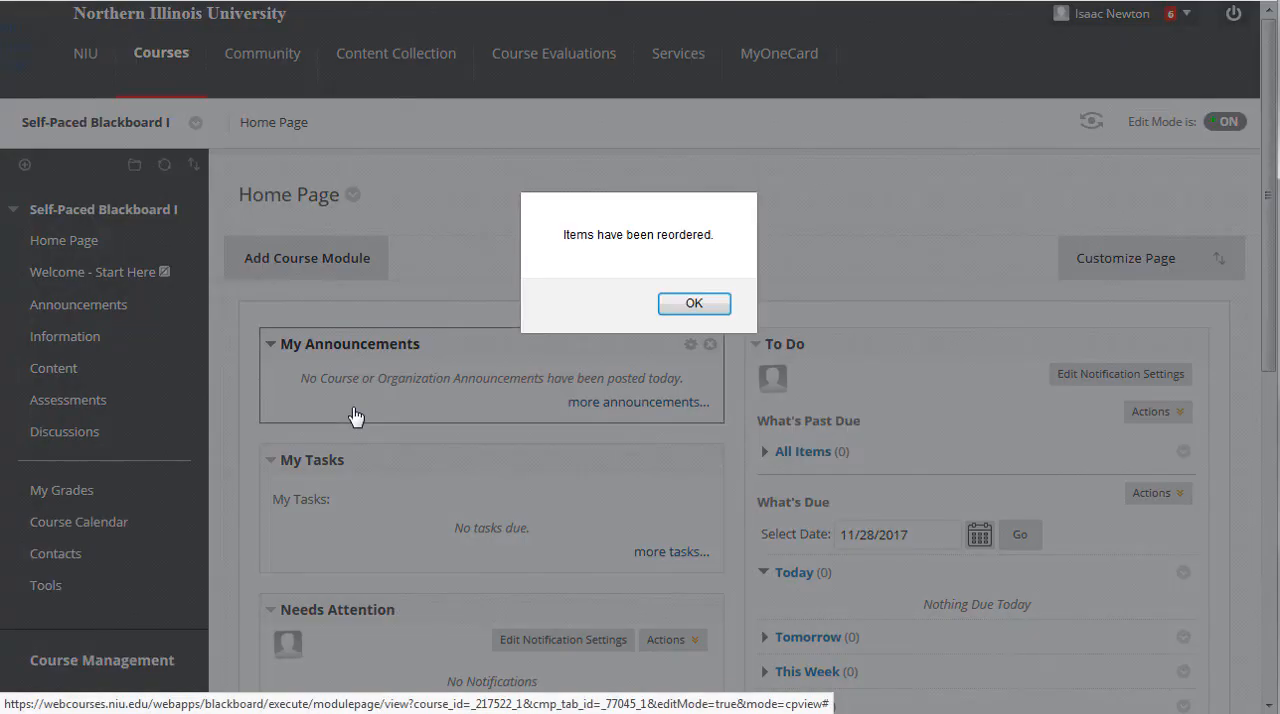
left_click(694, 303)
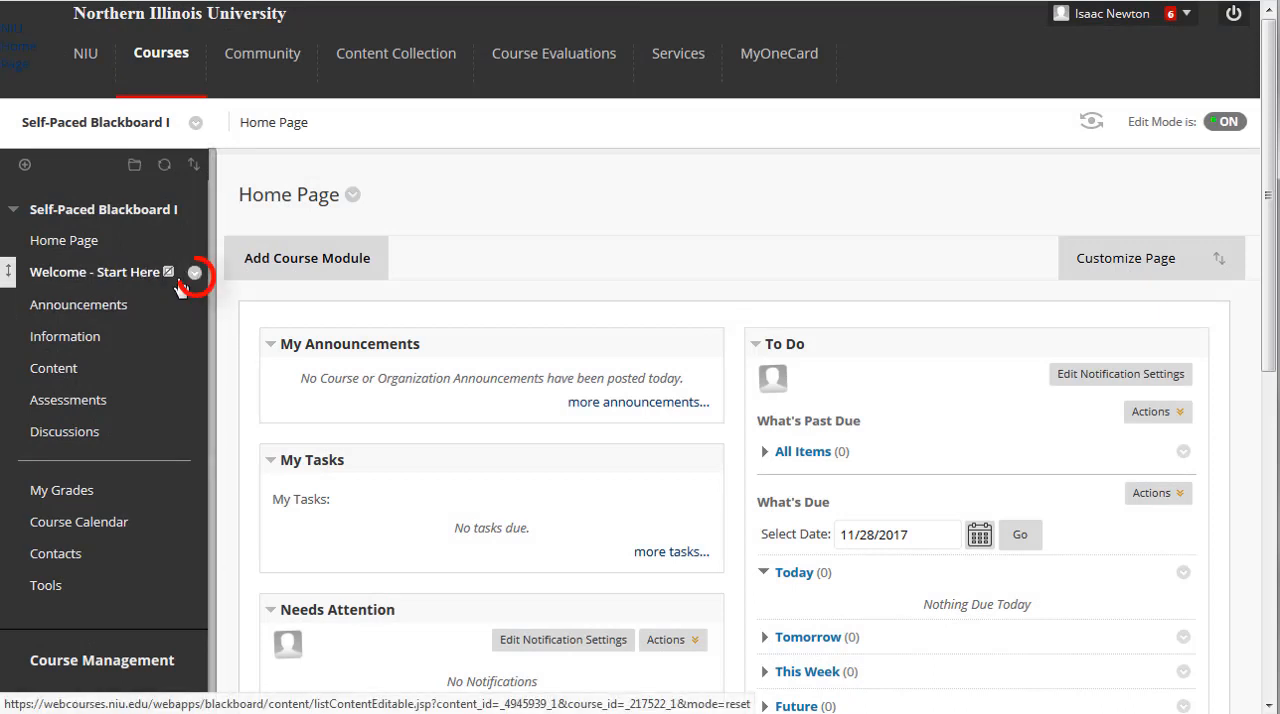
mouse_move(194, 273)
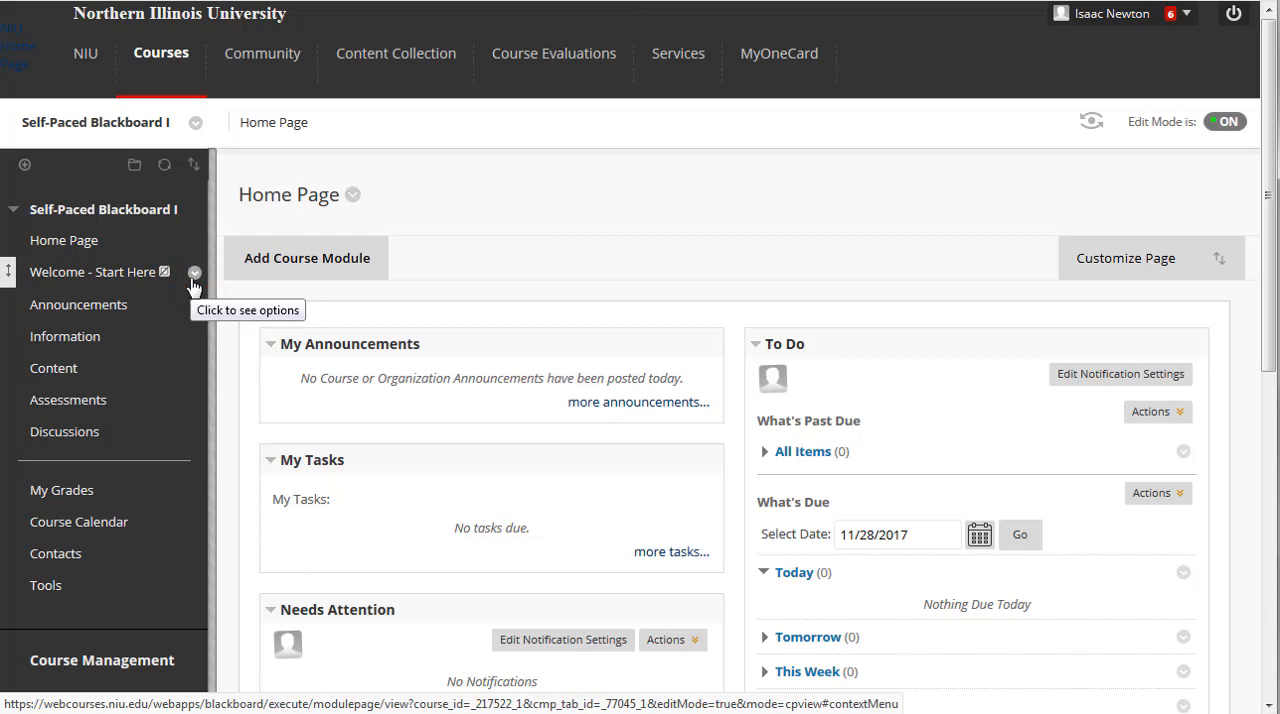
Step: Show the Welcome - Start Here link to users via its options menu
left_click(195, 272)
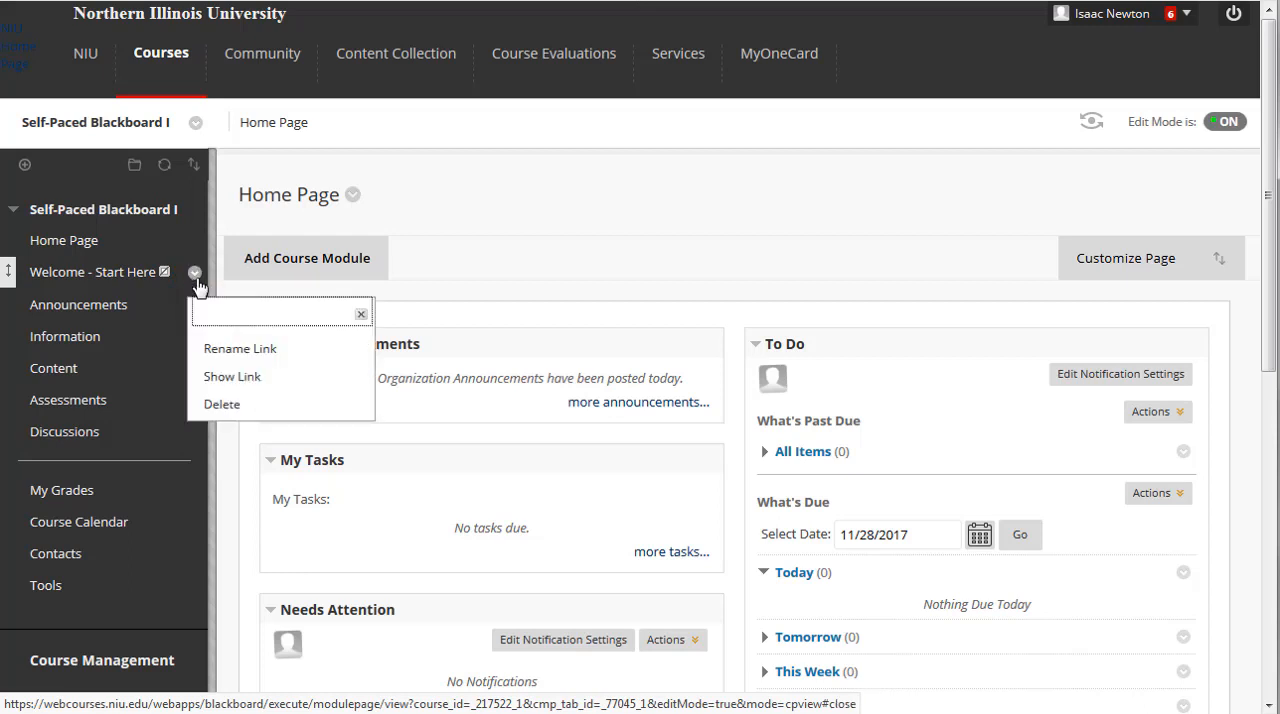
mouse_move(240, 348)
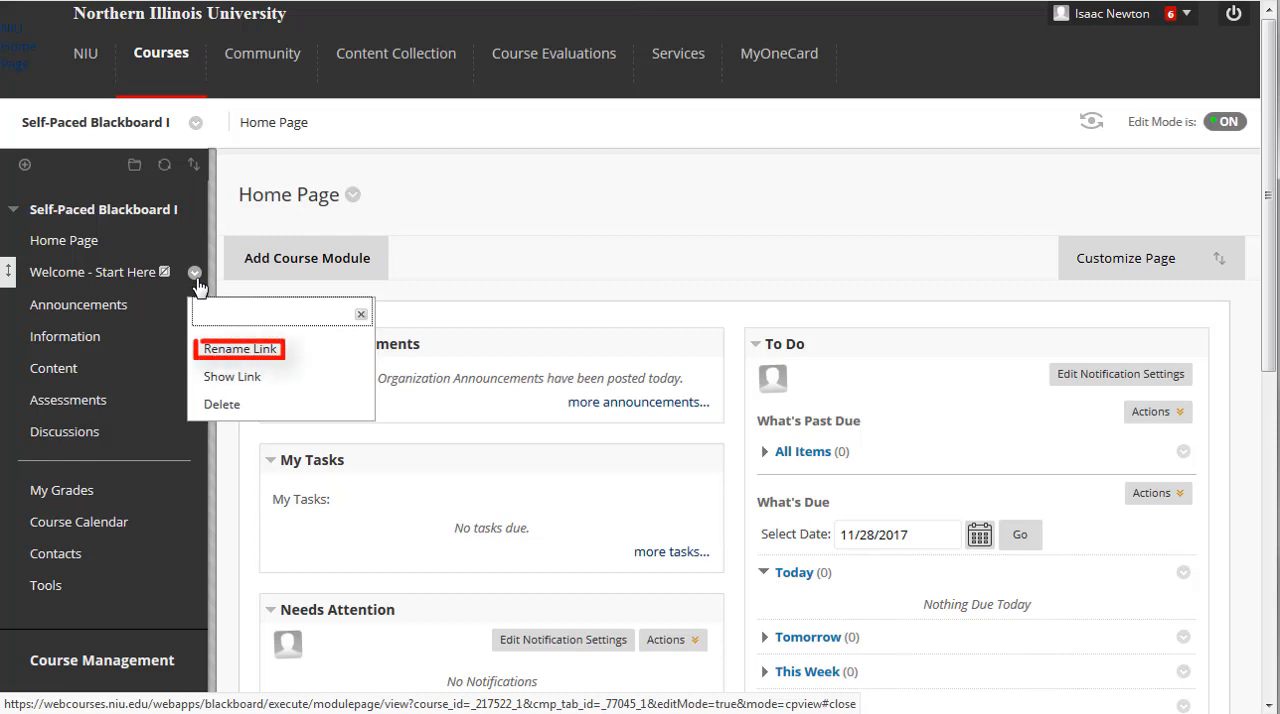
mouse_move(232, 376)
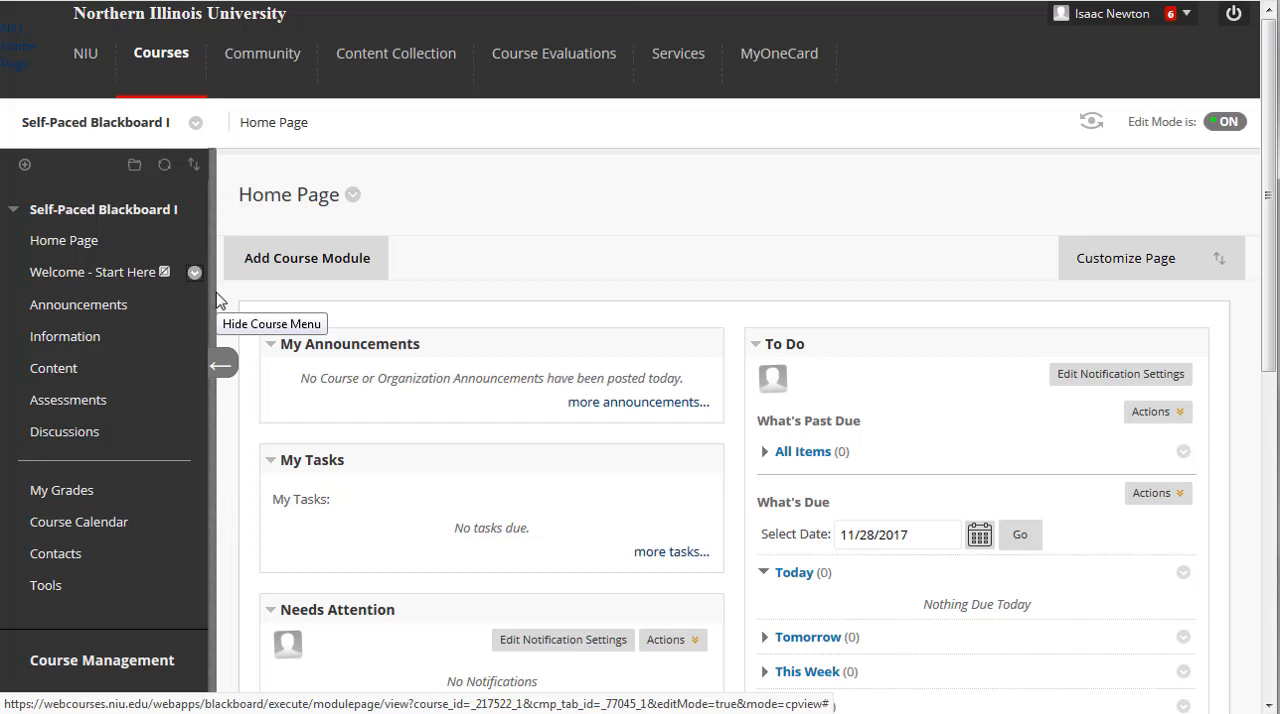
mouse_move(200, 295)
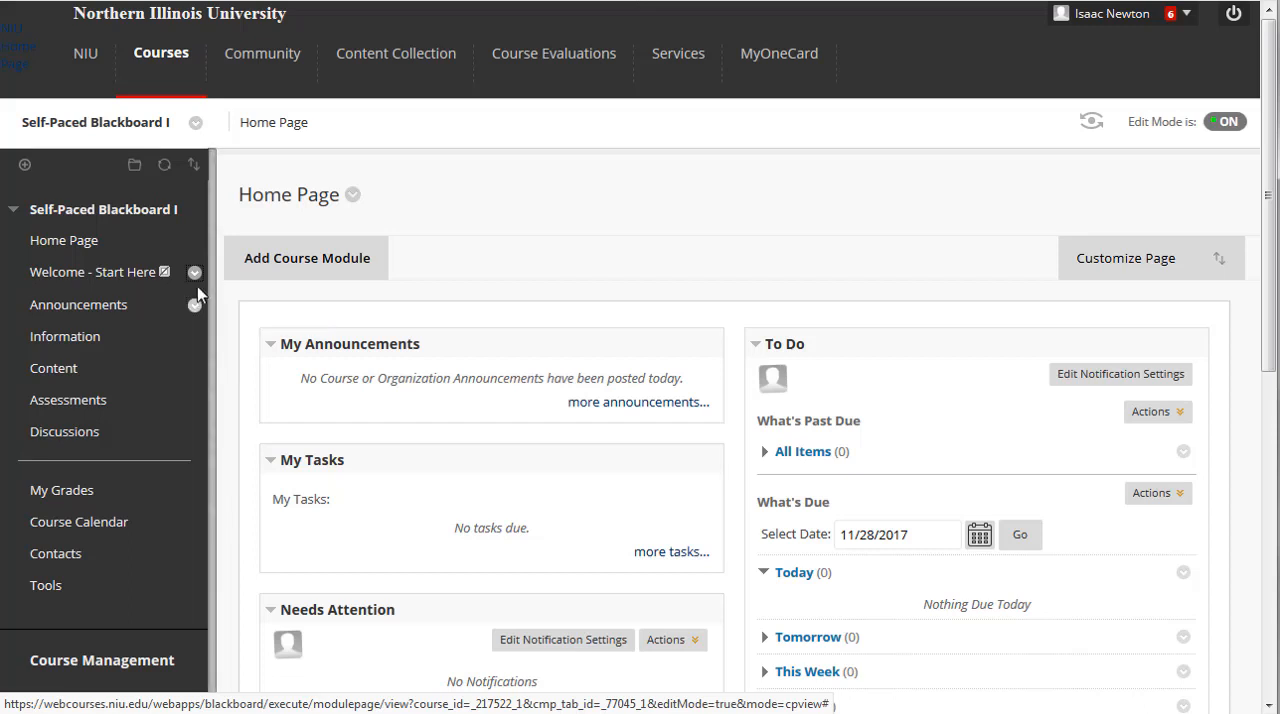
left_click(195, 272)
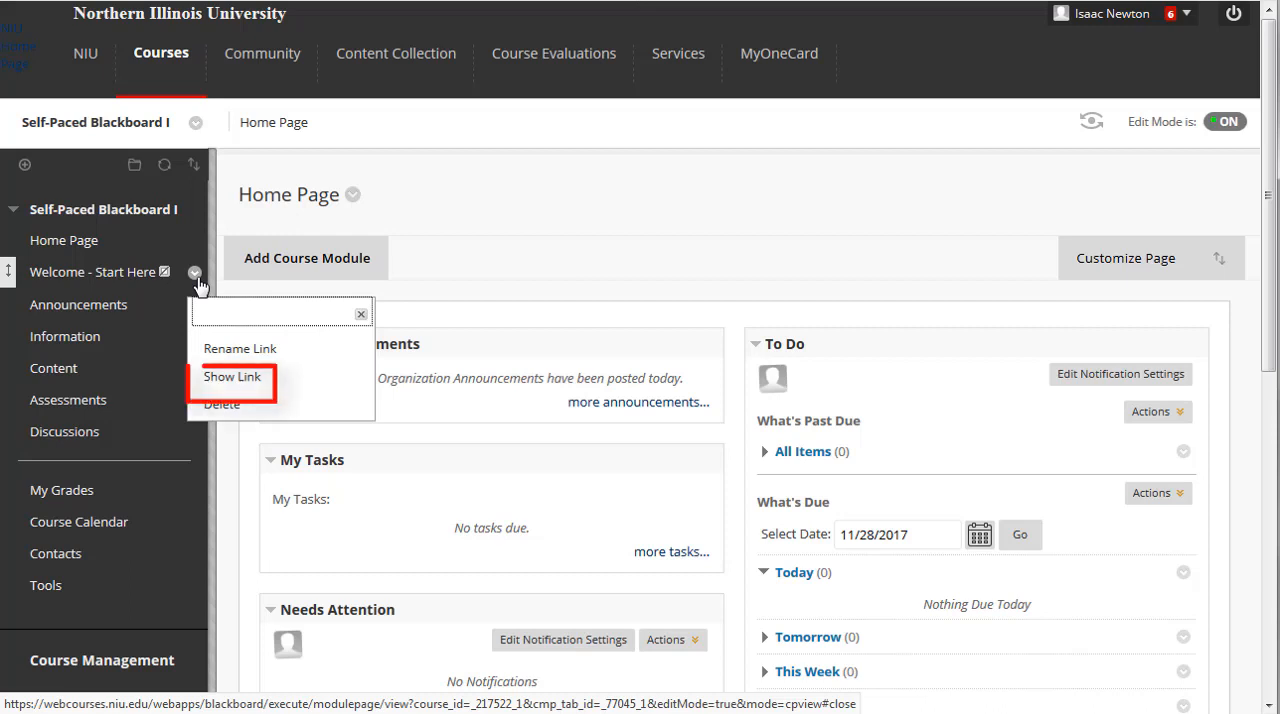
left_click(232, 377)
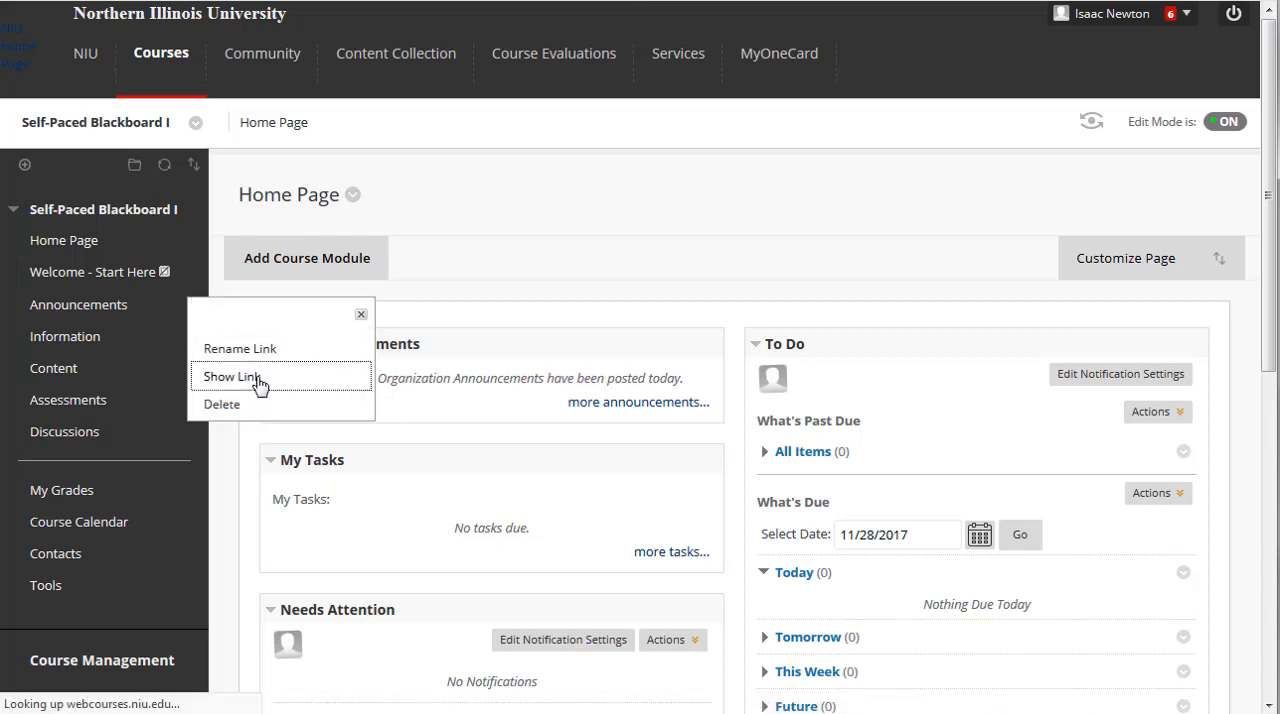
left_click(232, 376)
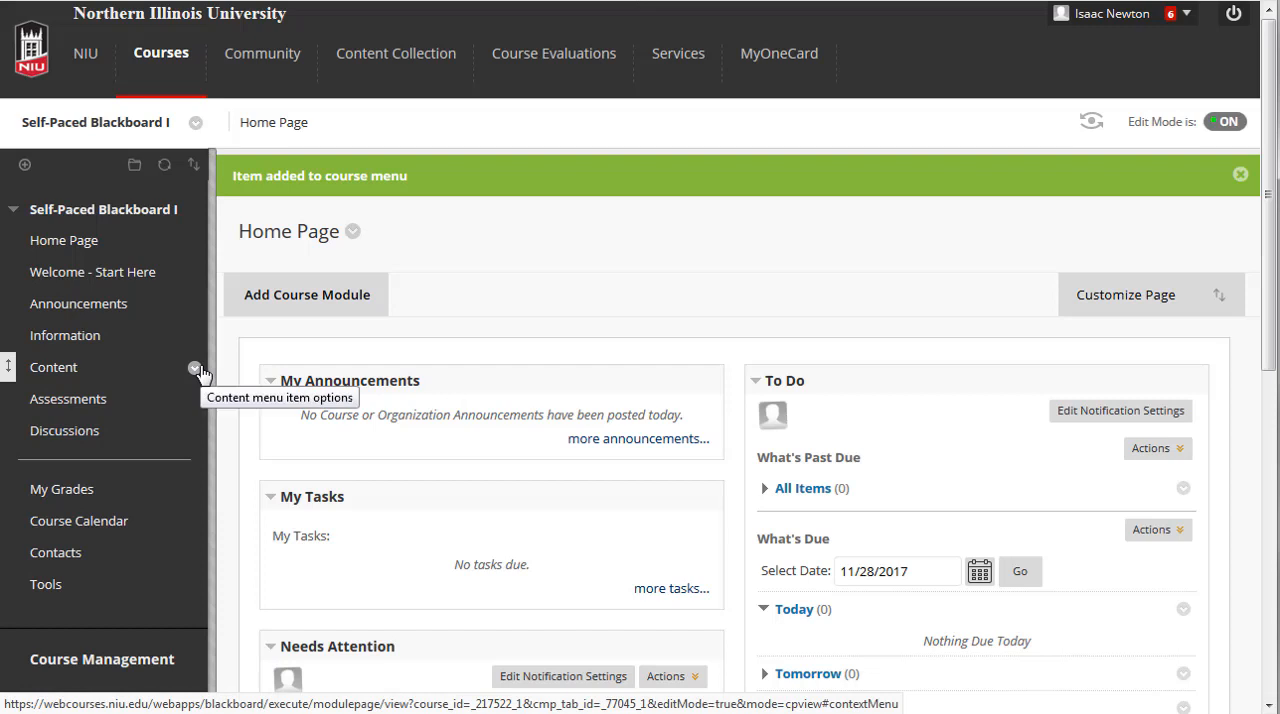